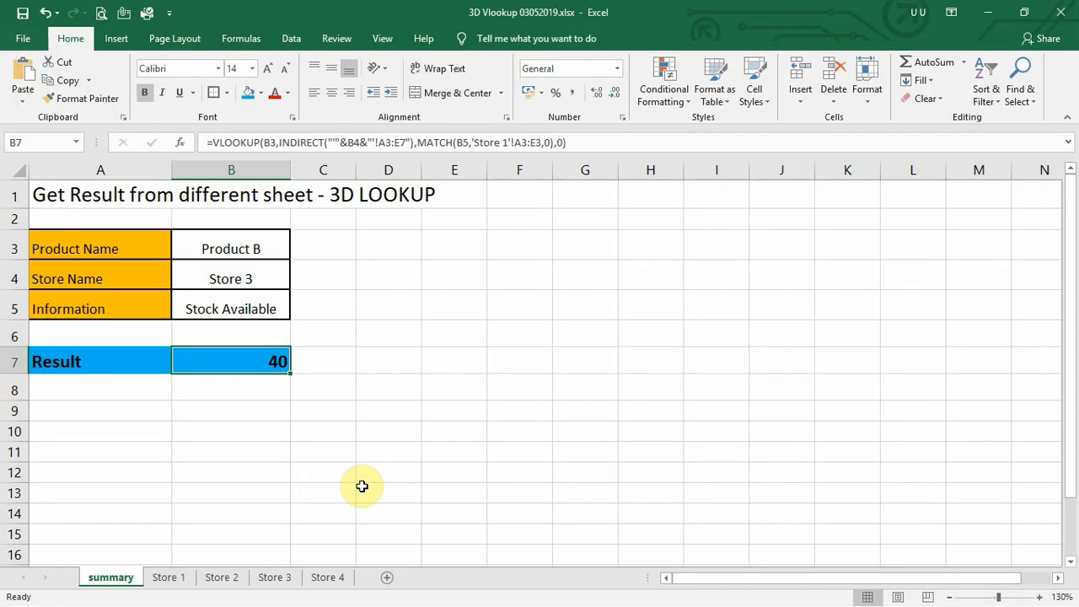
{"action": "mouse_move", "coordinate": [114, 194]}
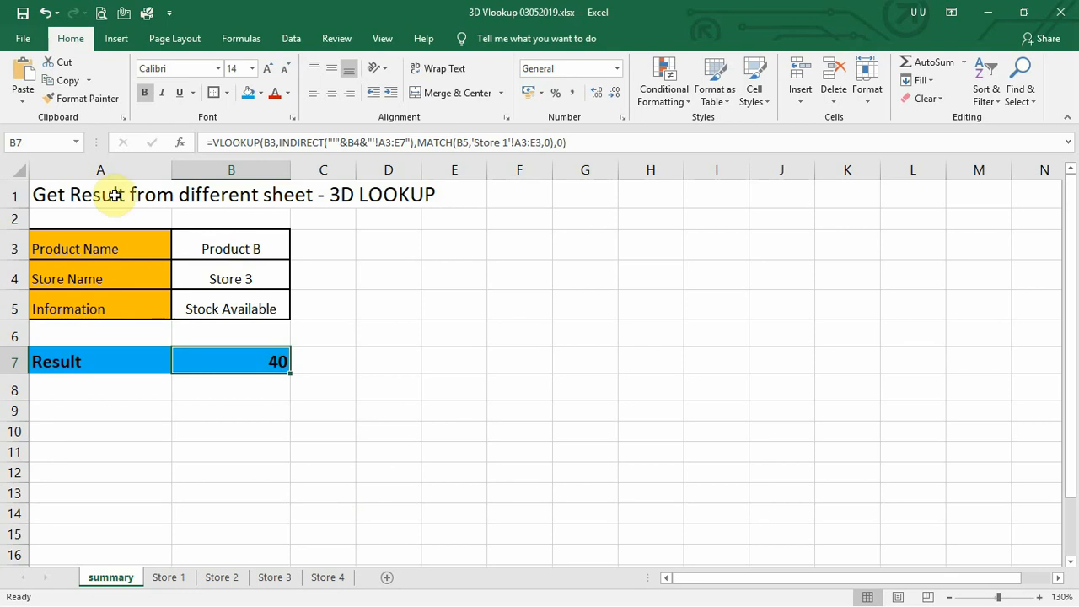
{"action": "mouse_move", "coordinate": [85, 435]}
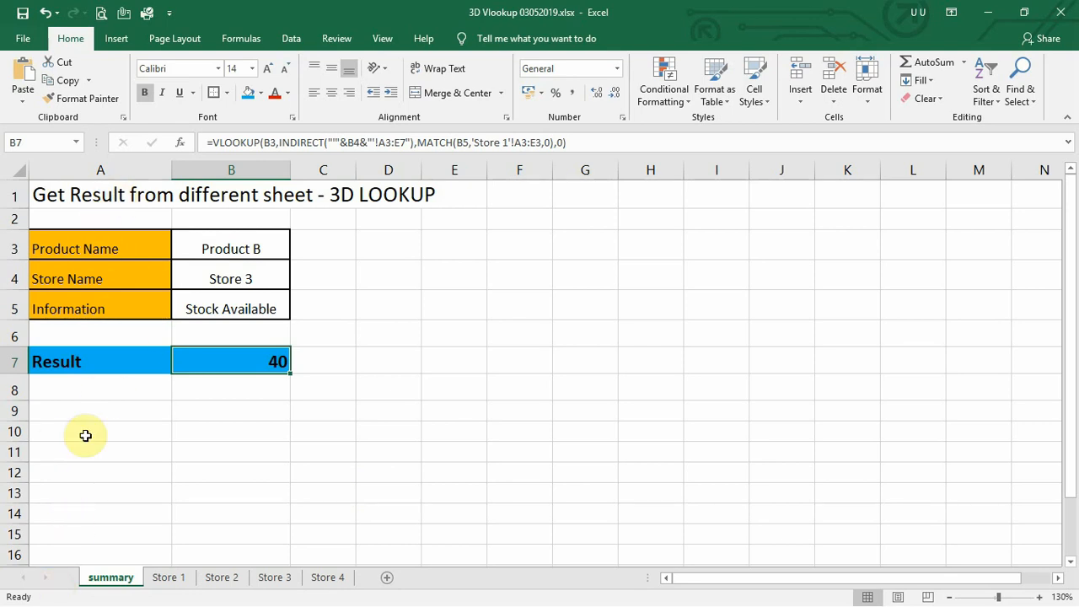
{"action": "mouse_move", "coordinate": [98, 472]}
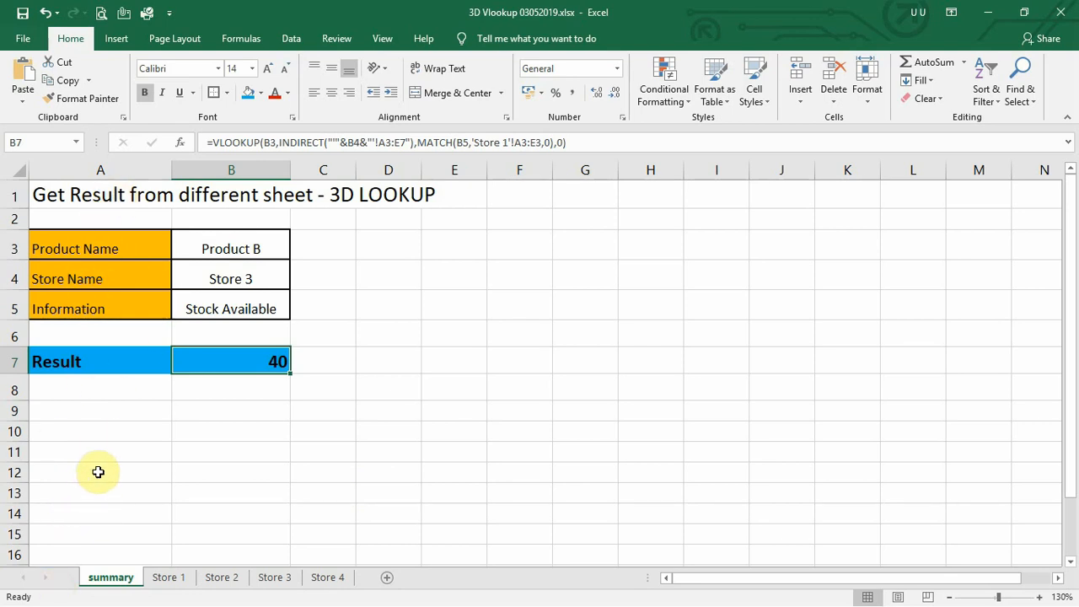
{"action": "mouse_move", "coordinate": [159, 185]}
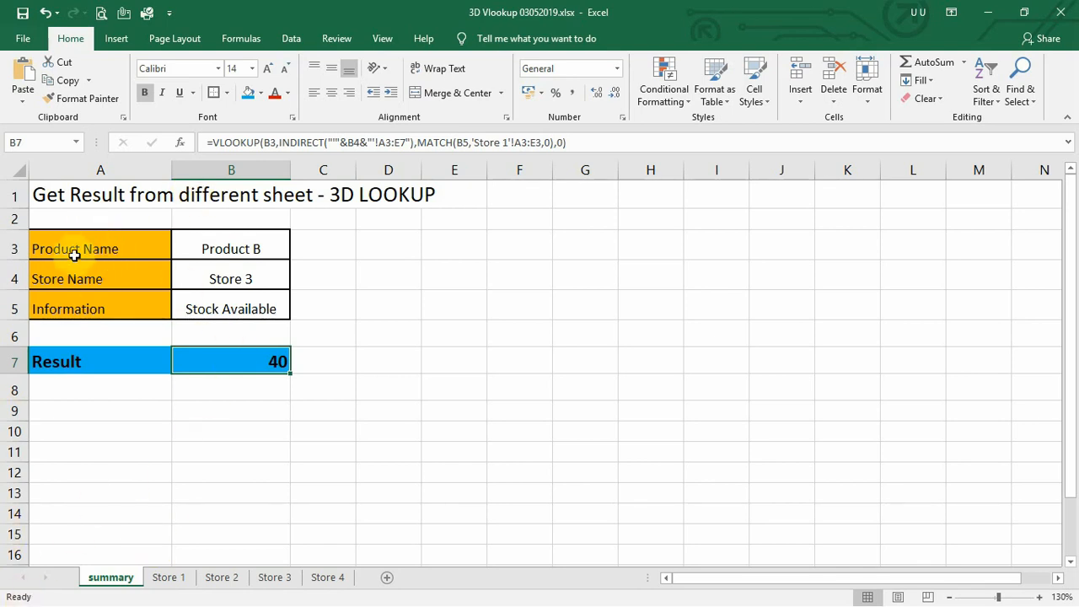
{"action": "mouse_move", "coordinate": [572, 210]}
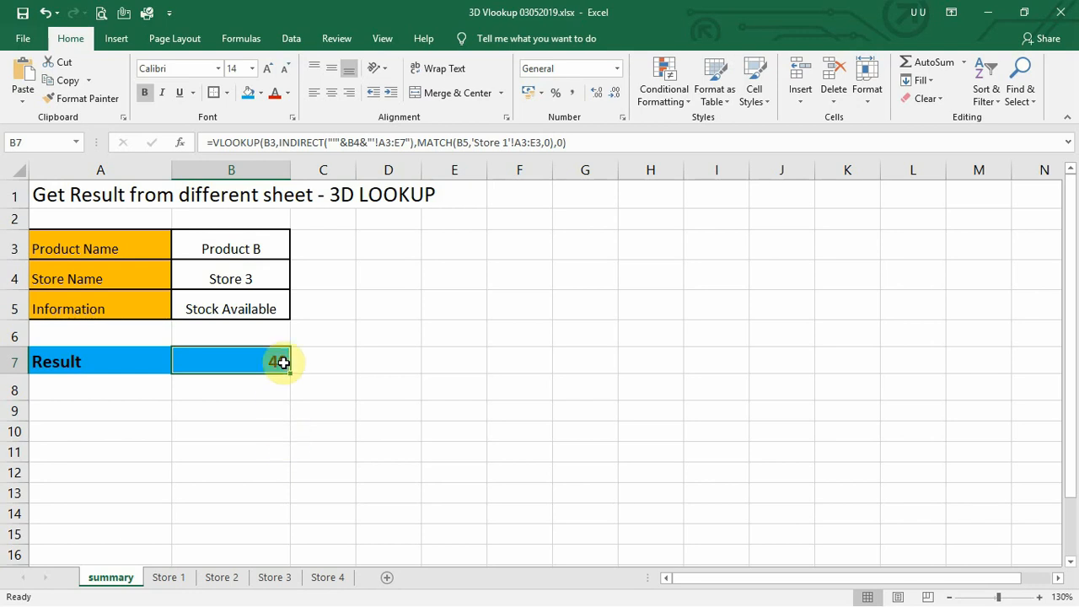
Step: Review the Store 1 to Store 4 sheets and their data tables, then return to the summary sheet
{"action": "left_click", "coordinate": [231, 248]}
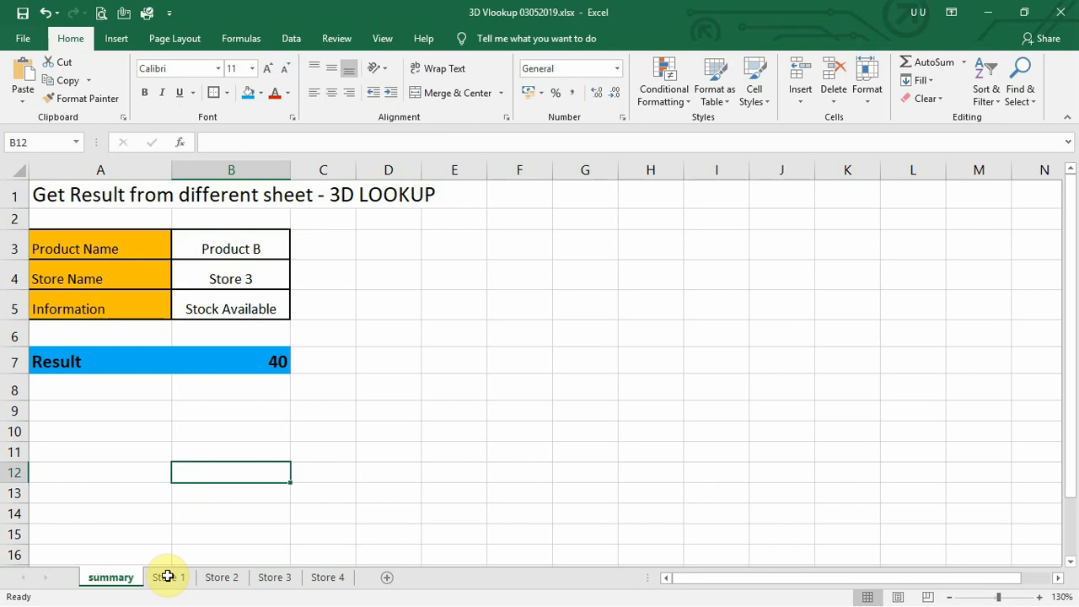
{"action": "left_click", "coordinate": [169, 577]}
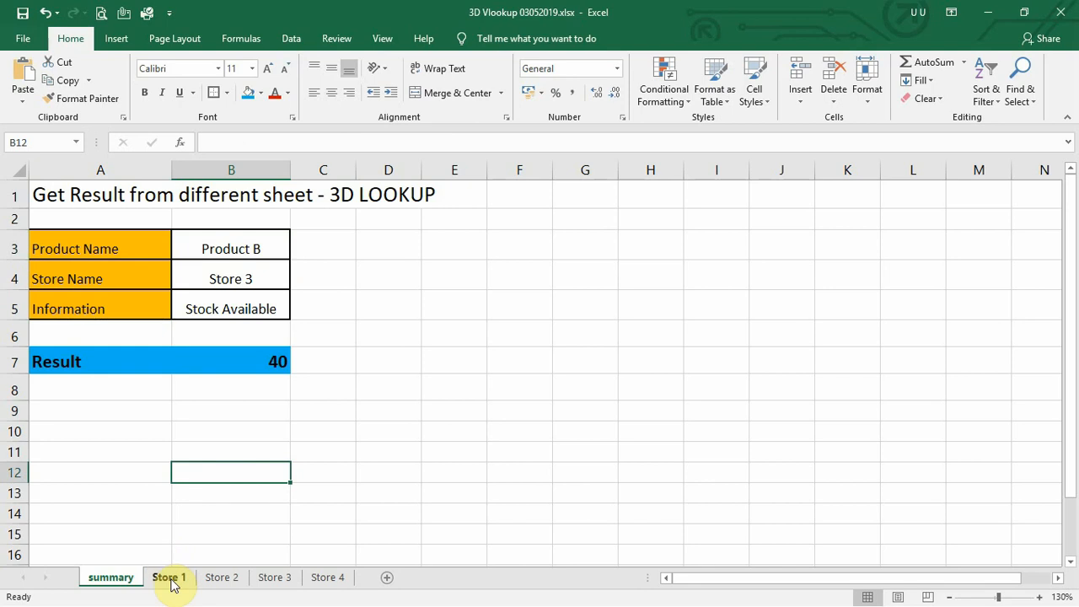
{"action": "left_click", "coordinate": [221, 576]}
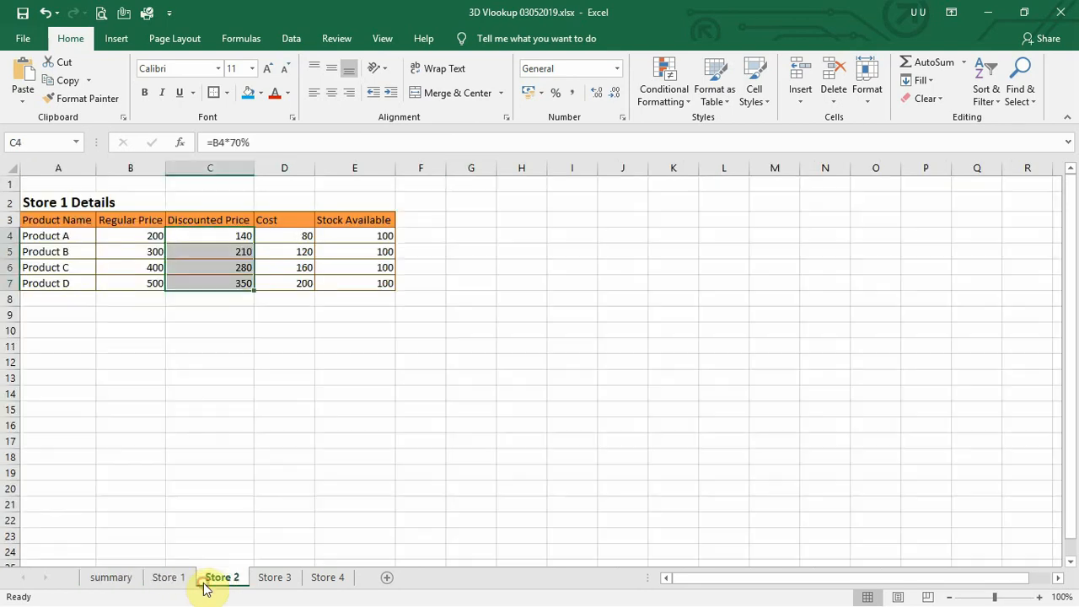
{"action": "left_click", "coordinate": [328, 577]}
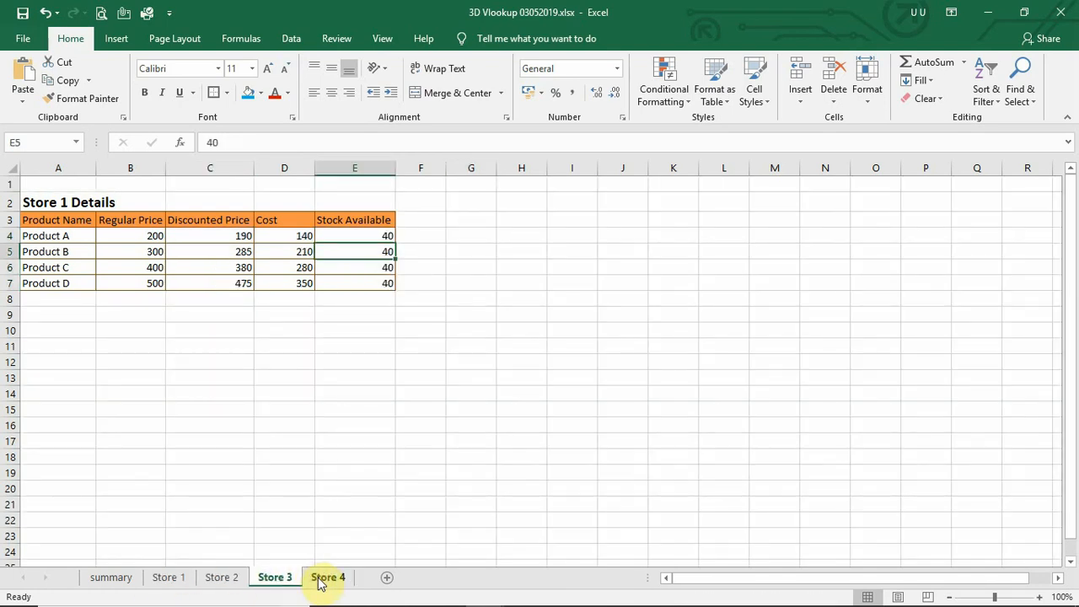
{"action": "left_click", "coordinate": [327, 577]}
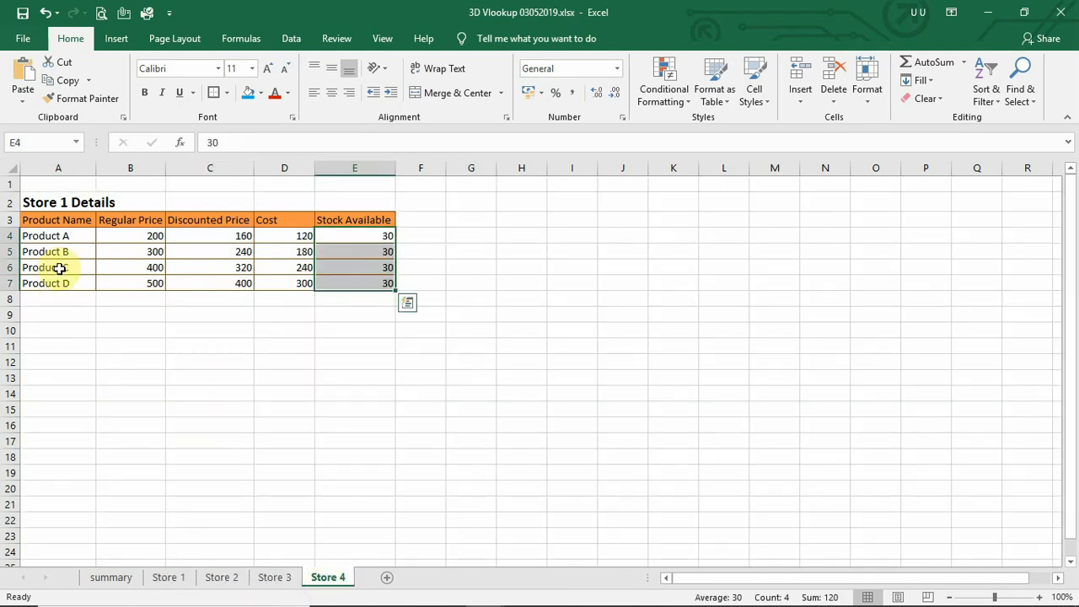
{"action": "left_click", "coordinate": [57, 220]}
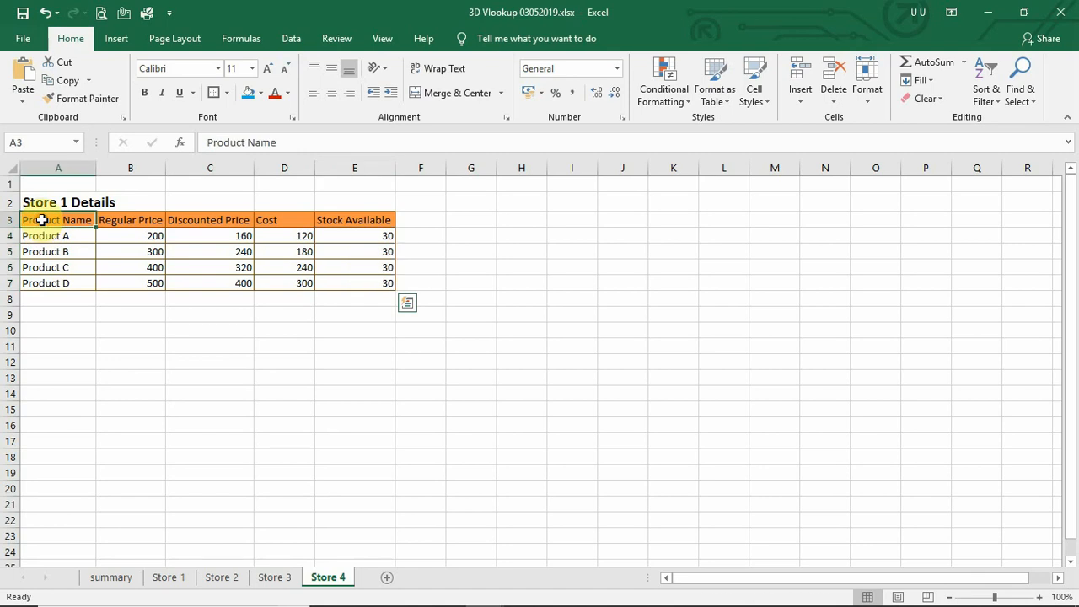
{"action": "left_click_drag", "start_coordinate": [42, 219], "coordinate": [354, 219]}
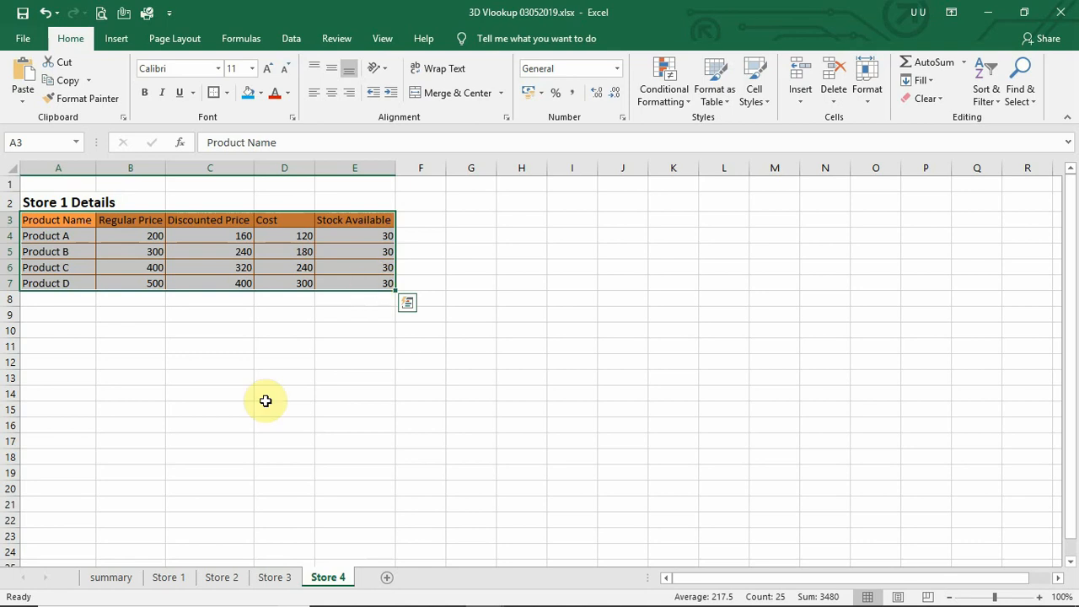
{"action": "left_click", "coordinate": [110, 578]}
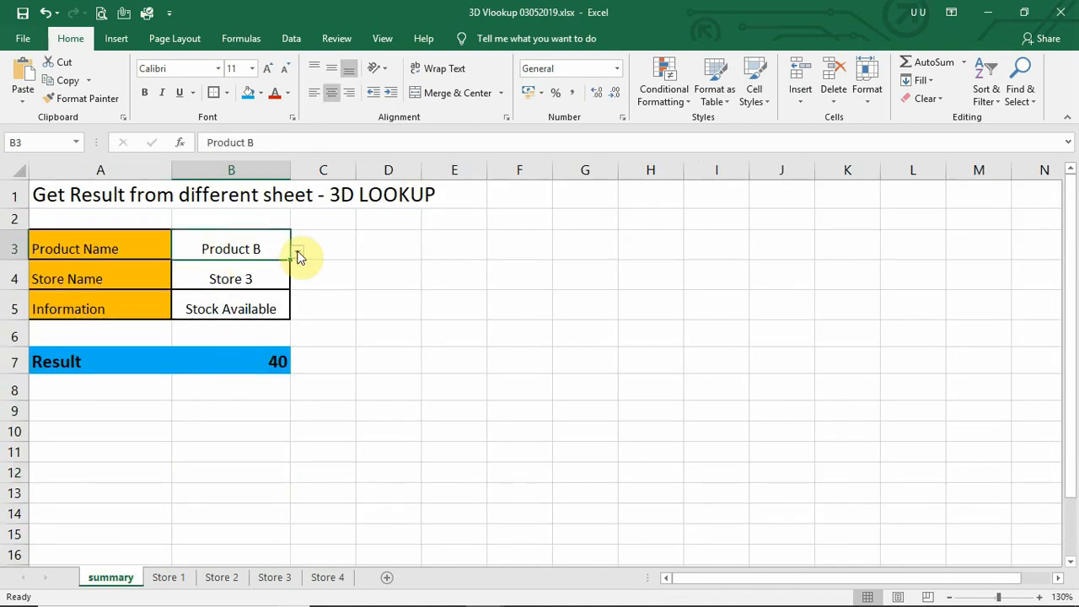
Step: Set the summary inputs to Product A, Store 2 and Cost
{"action": "left_click", "coordinate": [297, 249]}
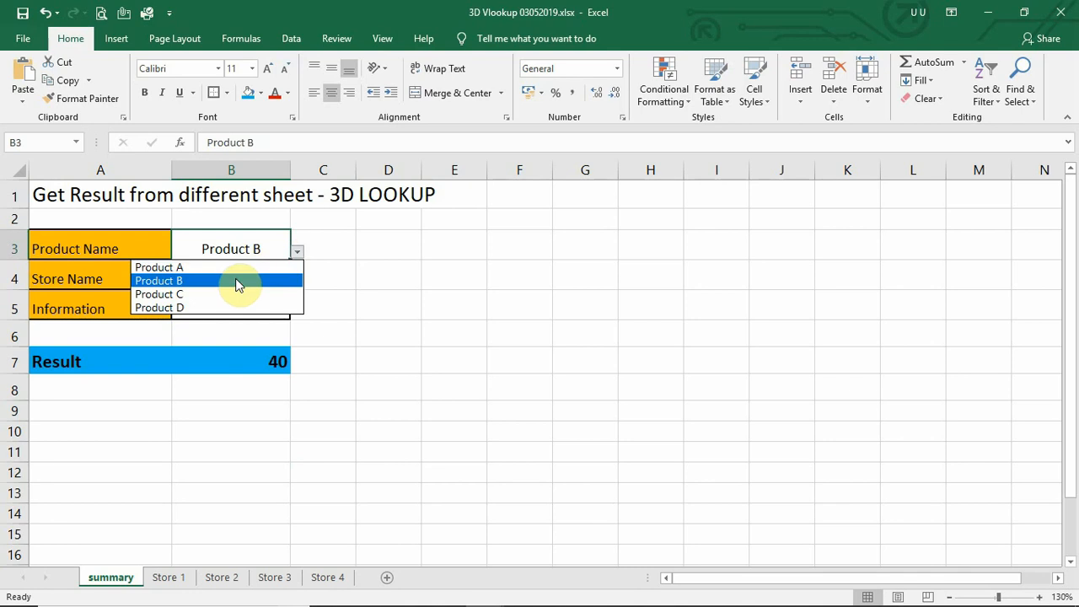
{"action": "left_click", "coordinate": [159, 267]}
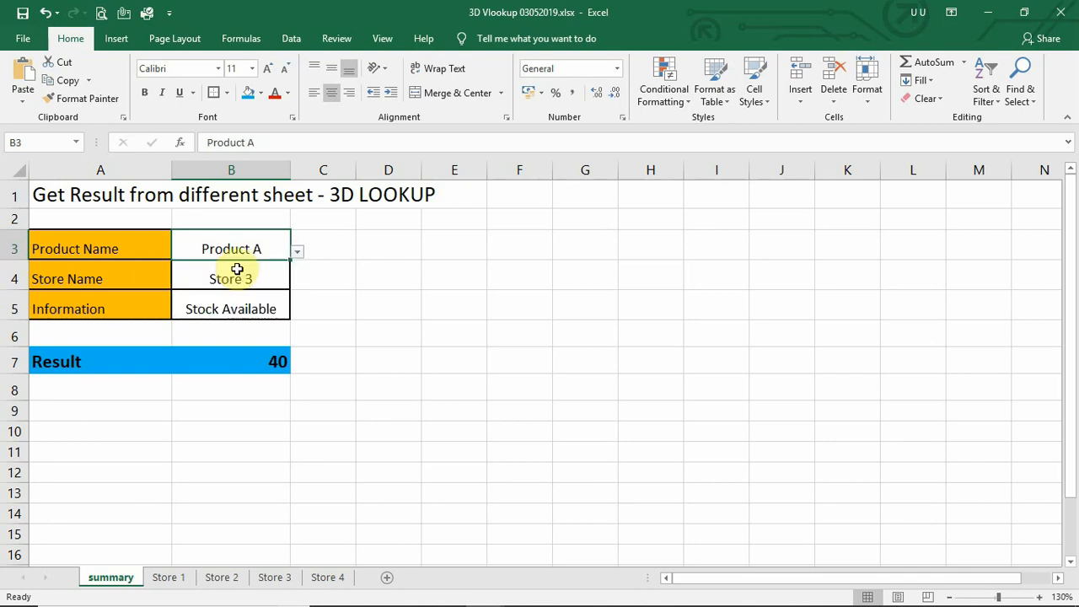
{"action": "left_click", "coordinate": [230, 278]}
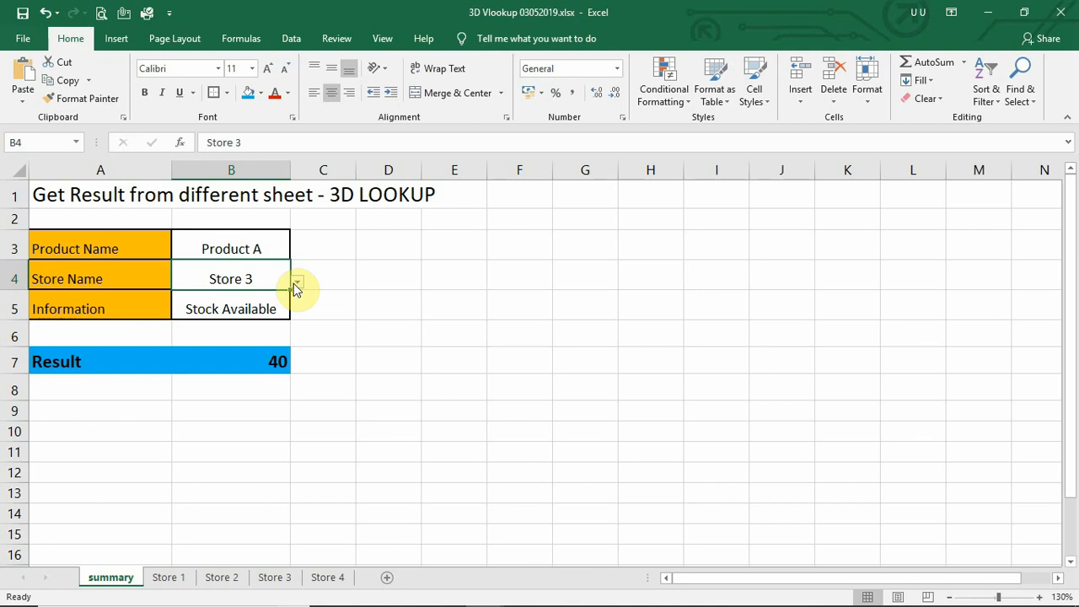
{"action": "left_click", "coordinate": [295, 279]}
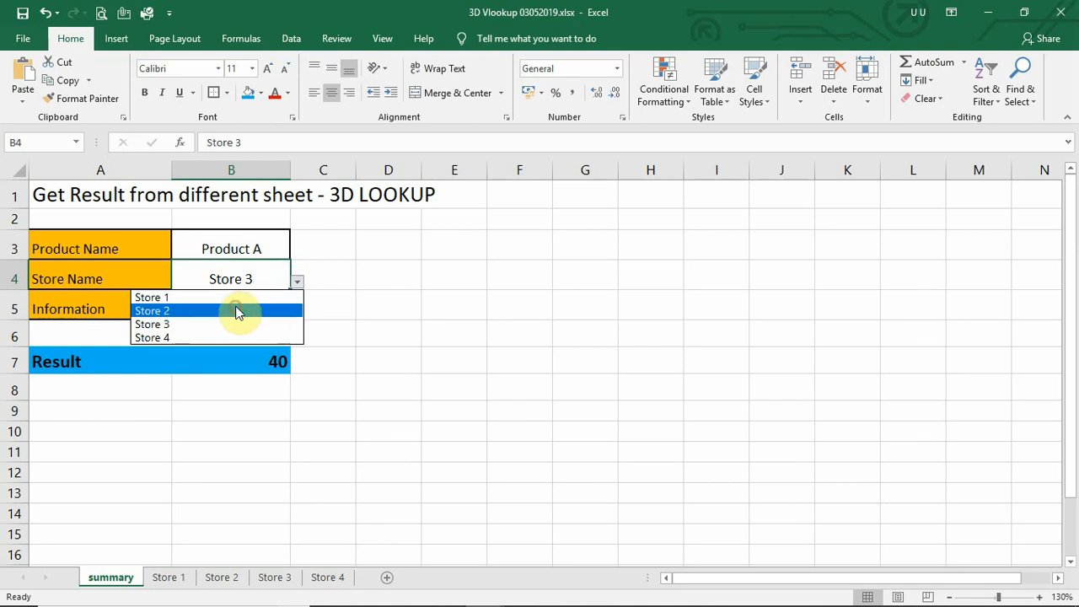
{"action": "left_click", "coordinate": [152, 311]}
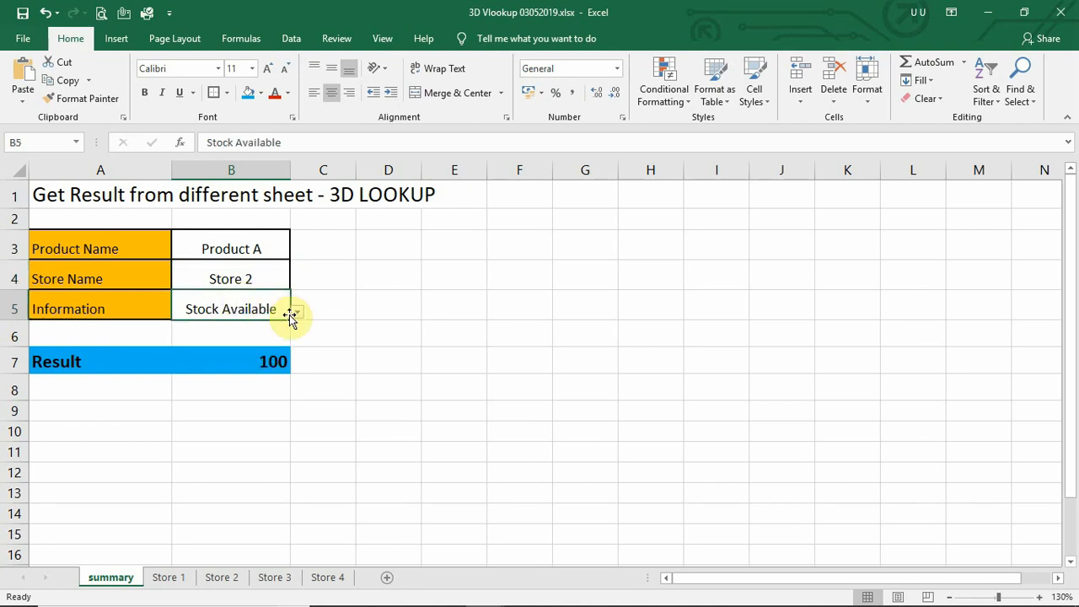
{"action": "left_click", "coordinate": [295, 309]}
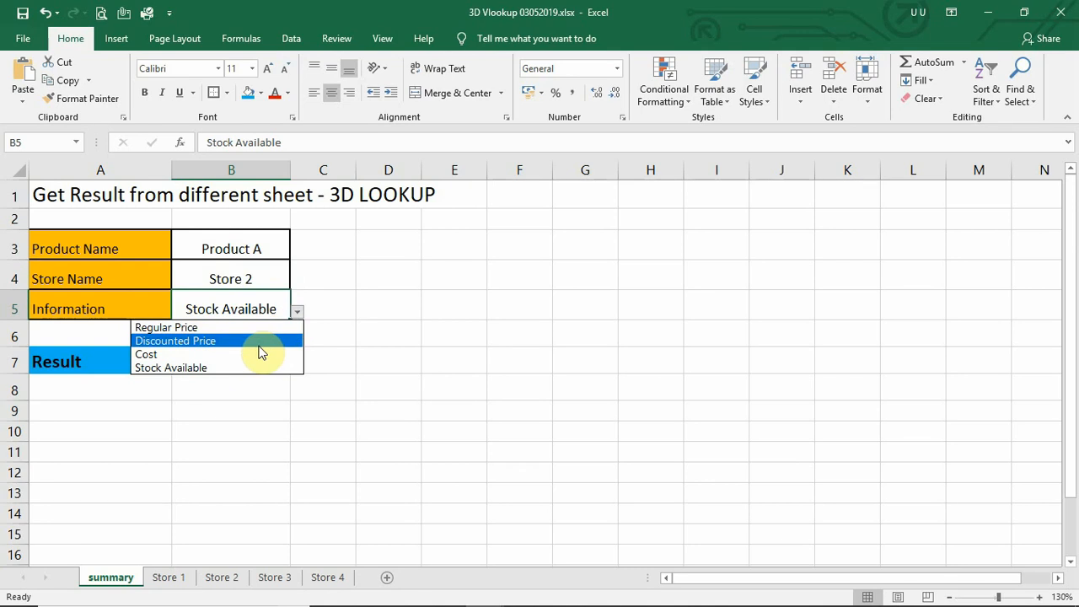
{"action": "mouse_move", "coordinate": [258, 346]}
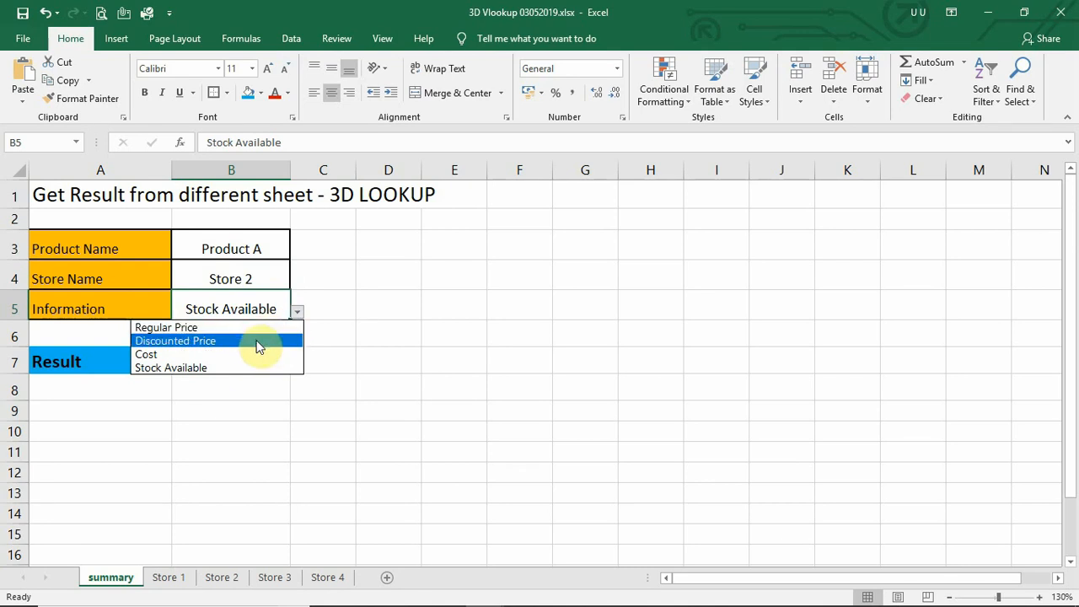
{"action": "mouse_move", "coordinate": [245, 354]}
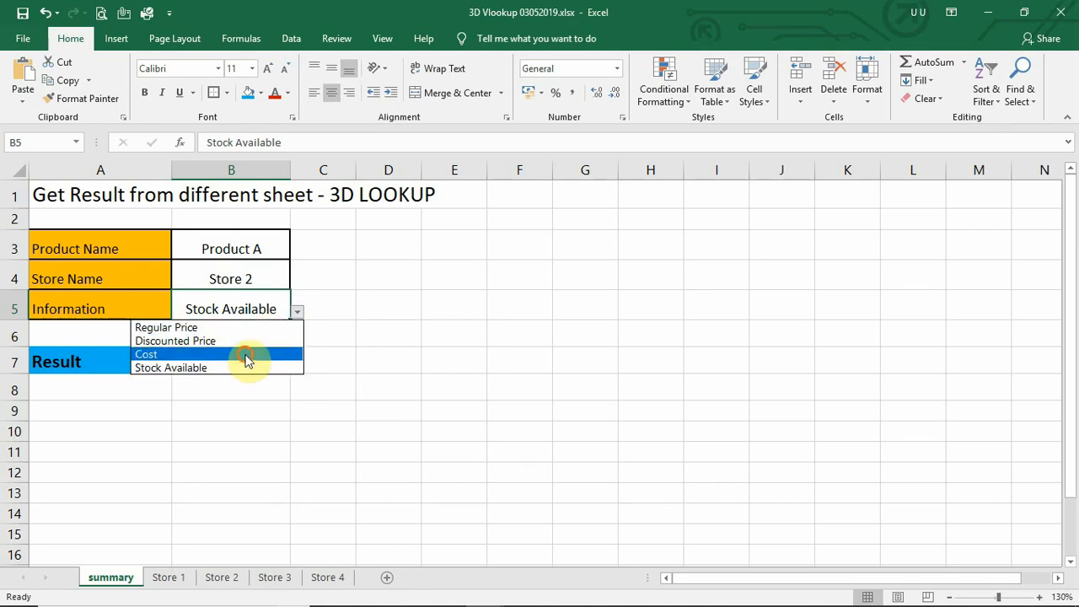
{"action": "left_click", "coordinate": [146, 354]}
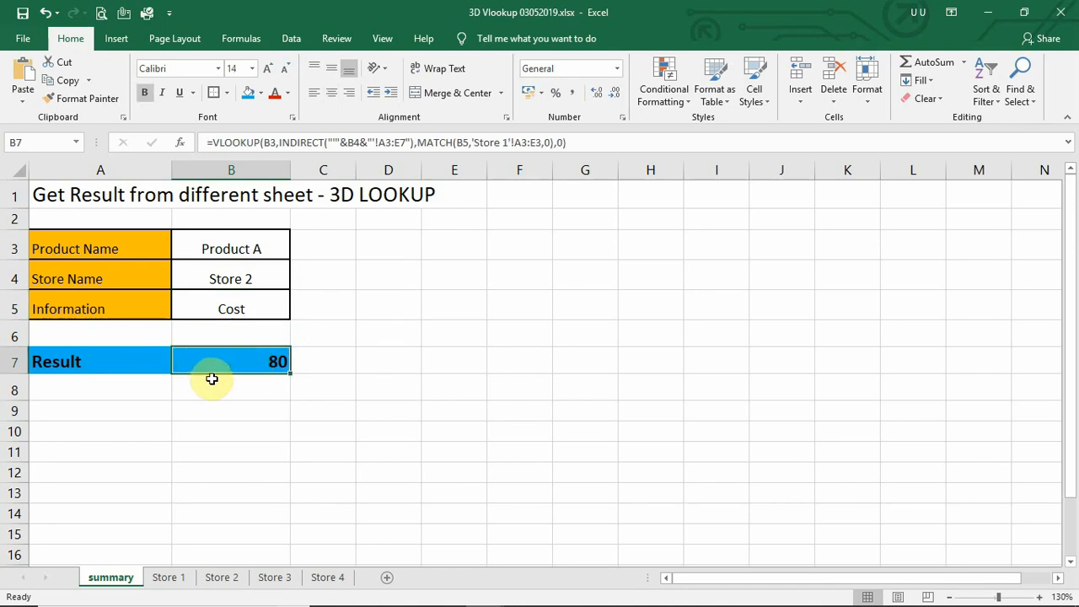
Step: Revisit the Store Name entry and select the Result cell to reveal its lookup formula returning 100
{"action": "left_click", "coordinate": [230, 278]}
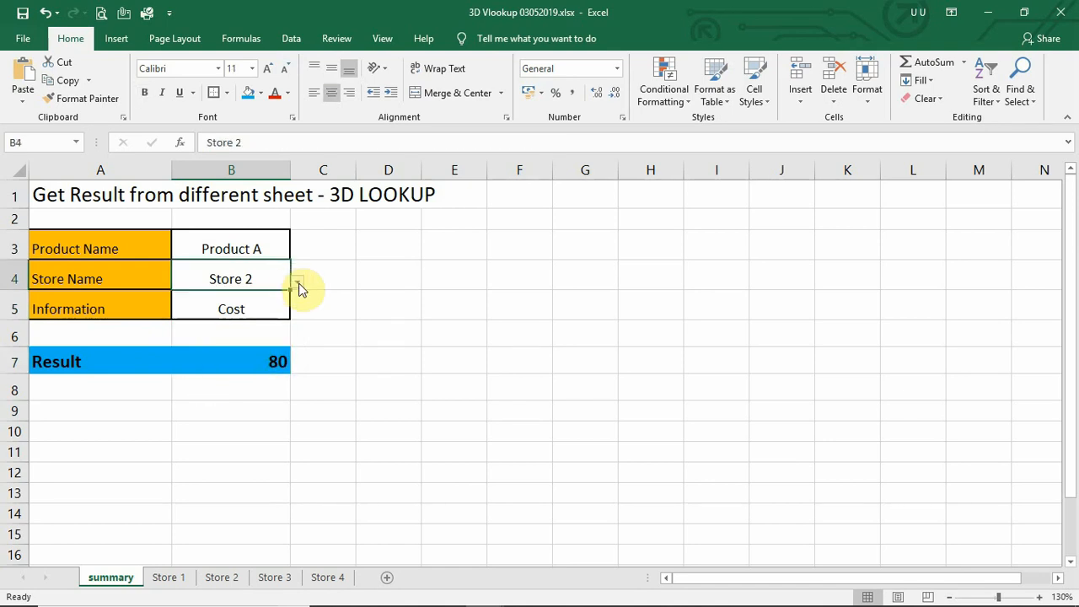
{"action": "left_click", "coordinate": [231, 279]}
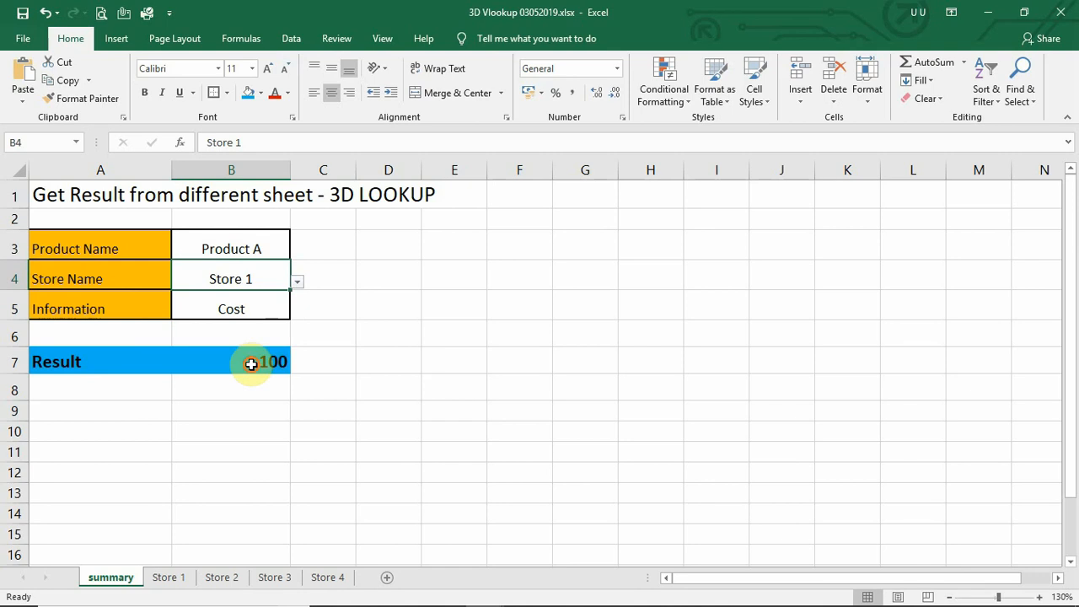
{"action": "left_click", "coordinate": [231, 361]}
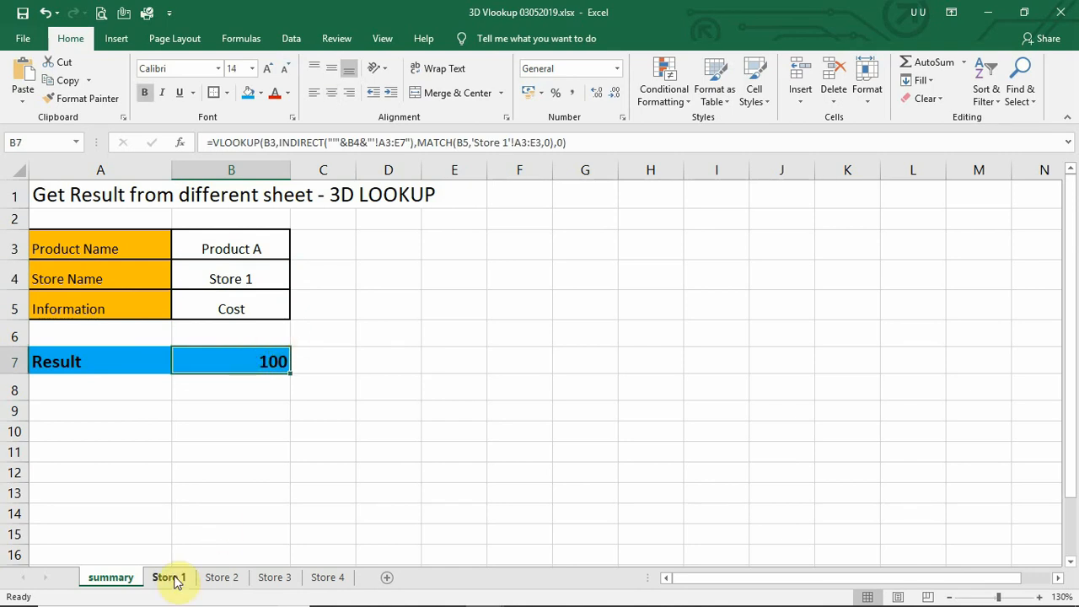
{"action": "left_click", "coordinate": [168, 577]}
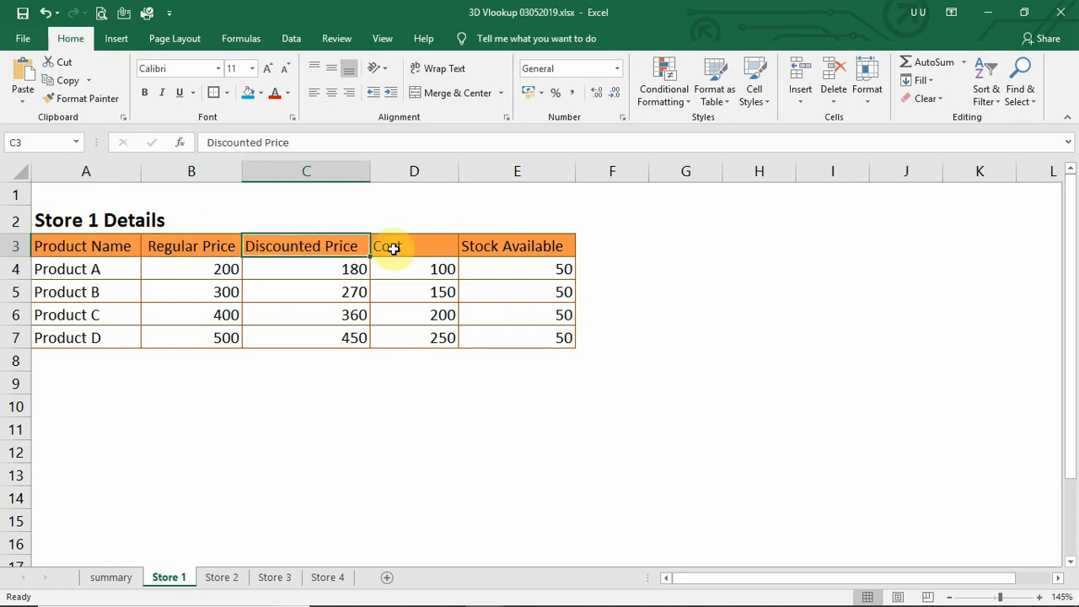
{"action": "left_click", "coordinate": [517, 245]}
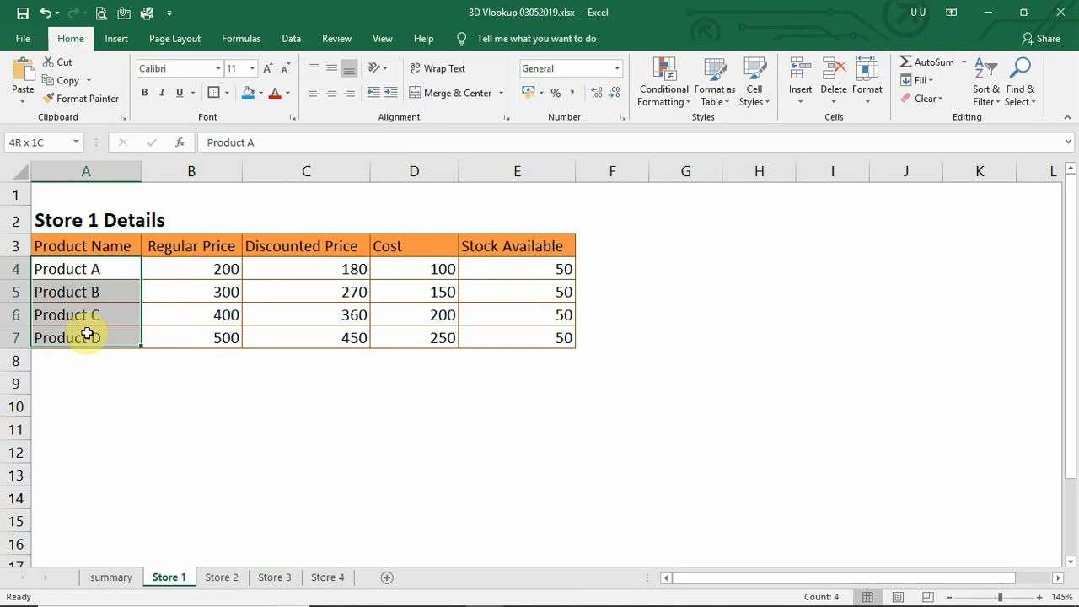
{"action": "left_click", "coordinate": [221, 576]}
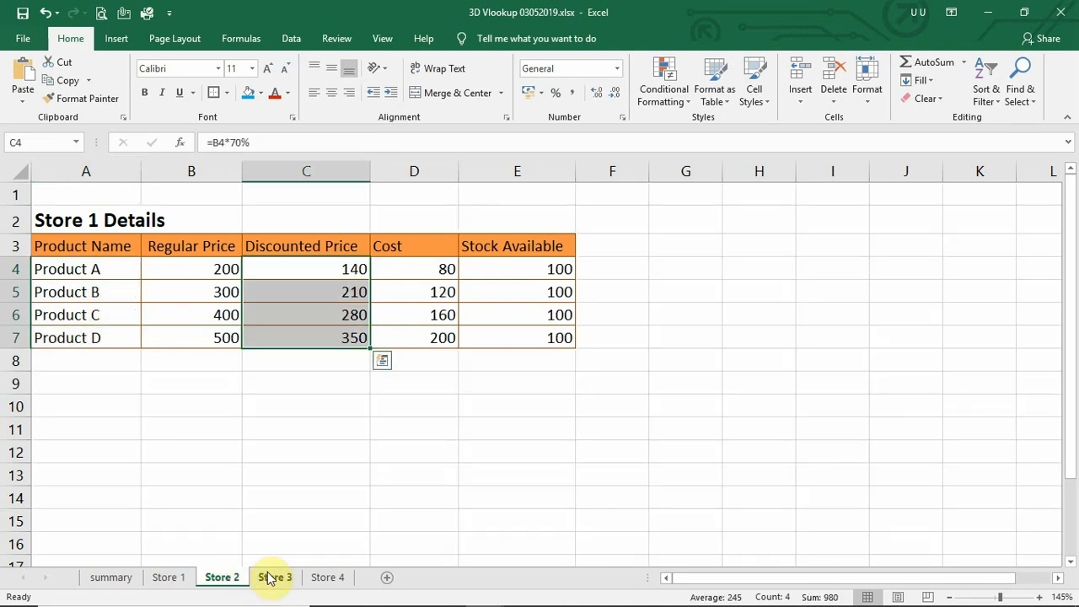
{"action": "left_click", "coordinate": [328, 576]}
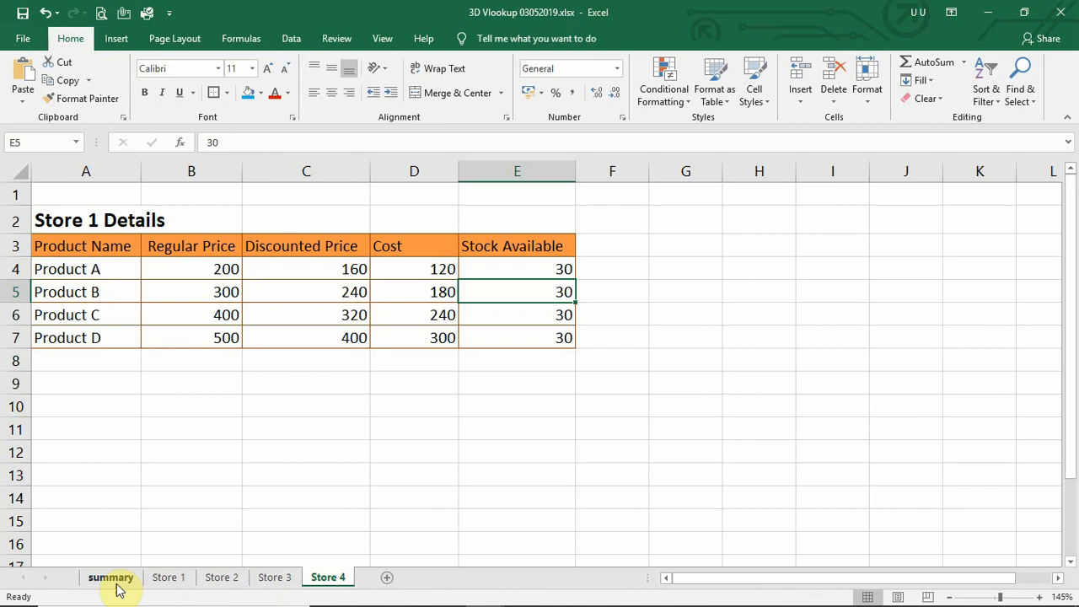
{"action": "left_click", "coordinate": [111, 577]}
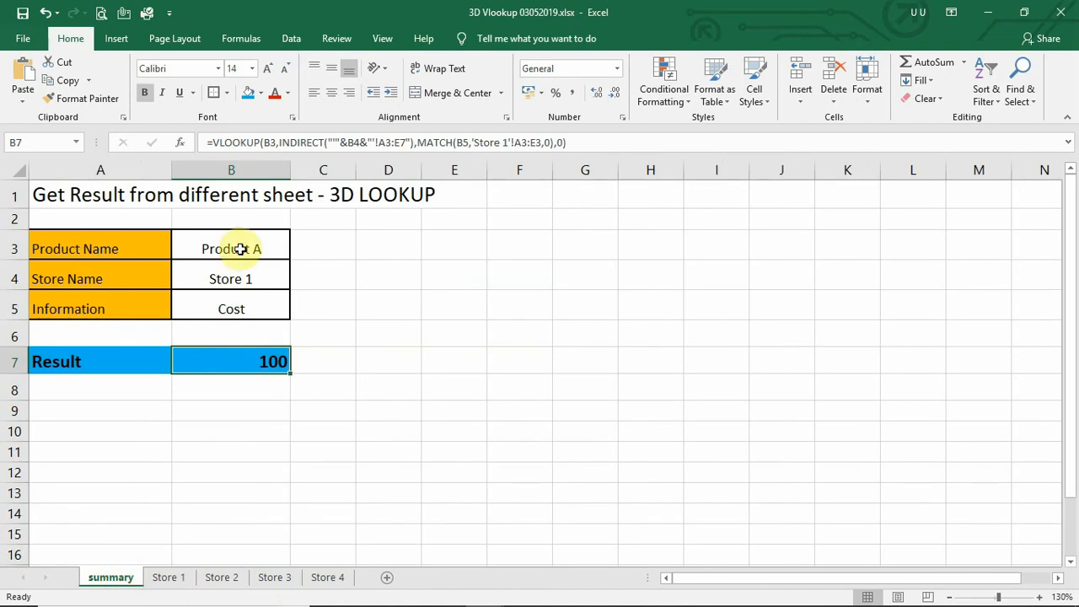
Step: Change the inputs to Product B, Store 2 and Discounted Price and check the Result cell
{"action": "left_click", "coordinate": [230, 248]}
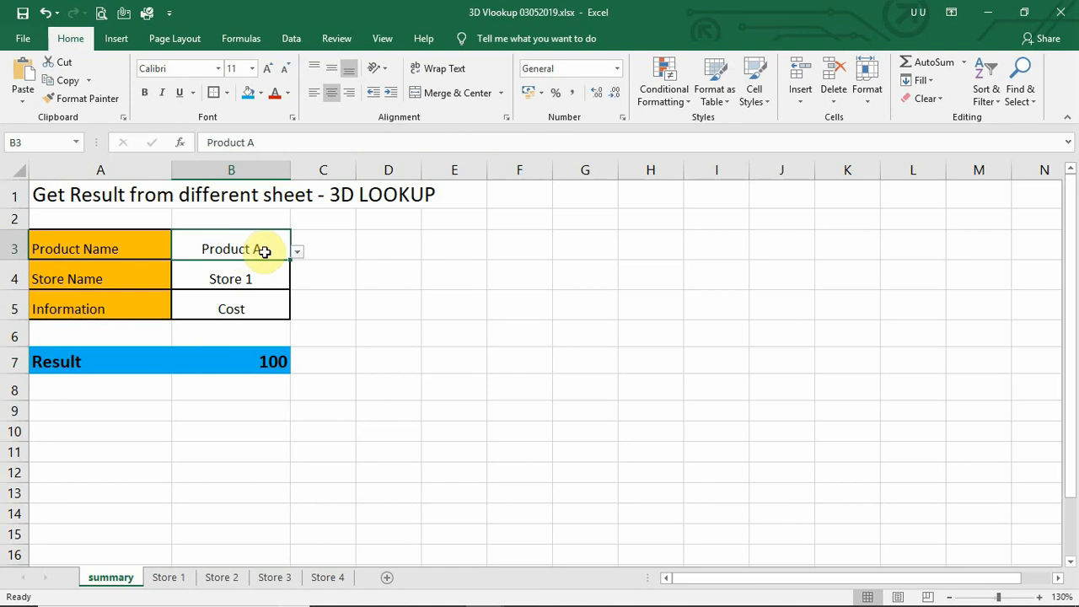
{"action": "mouse_move", "coordinate": [297, 253]}
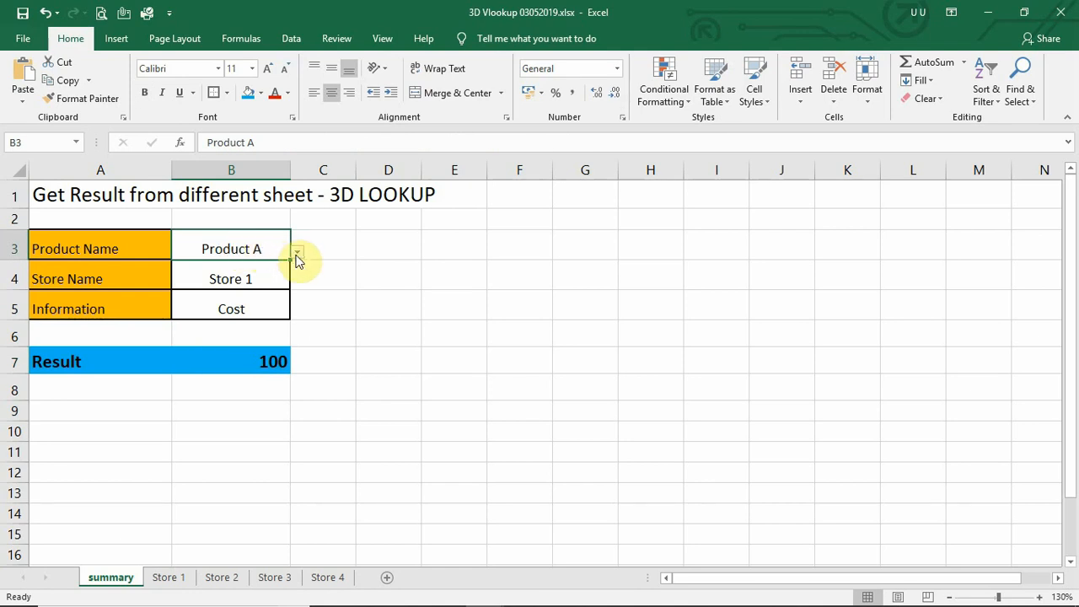
{"action": "left_click", "coordinate": [297, 249]}
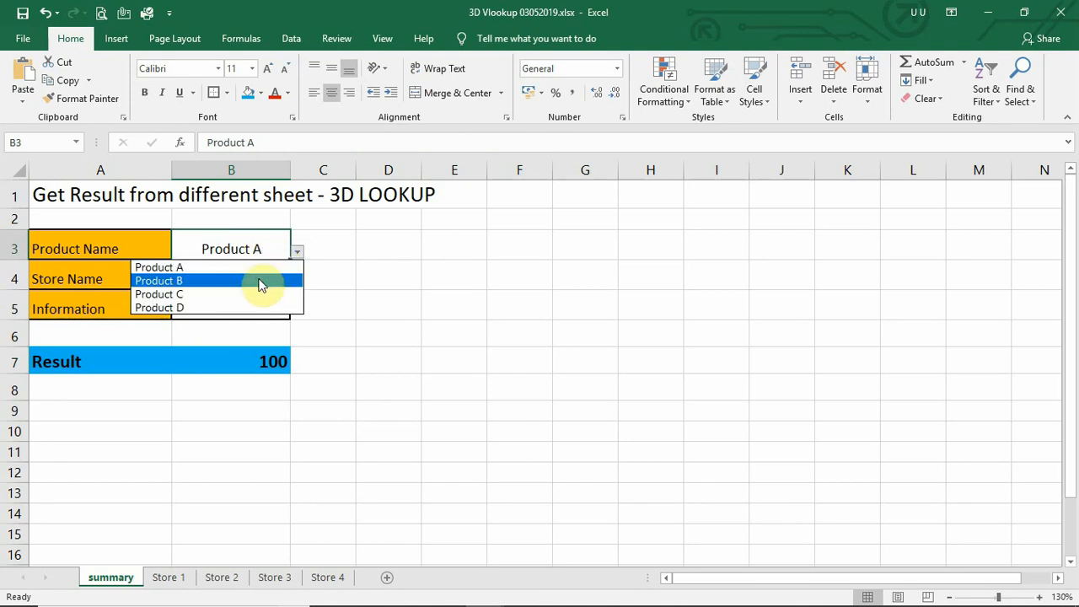
{"action": "left_click", "coordinate": [158, 281]}
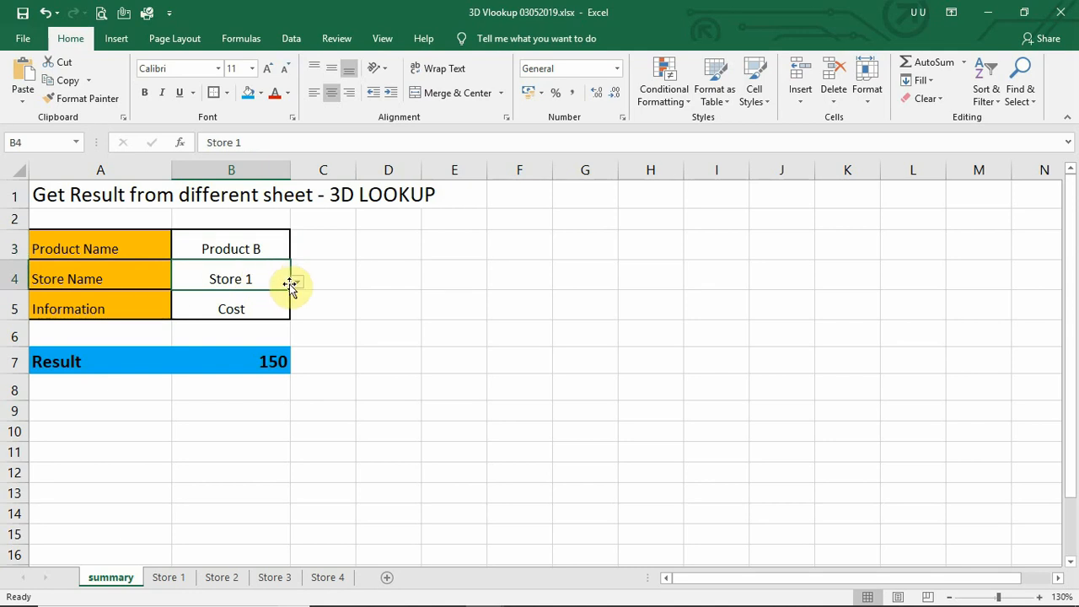
{"action": "type", "text": "Store 2"}
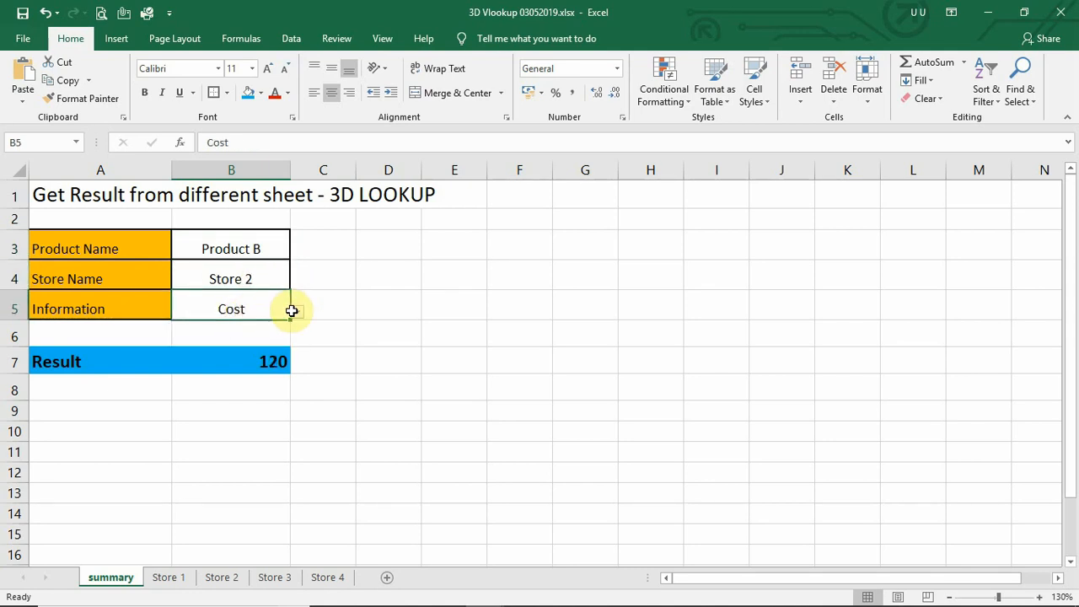
{"action": "left_click", "coordinate": [297, 310]}
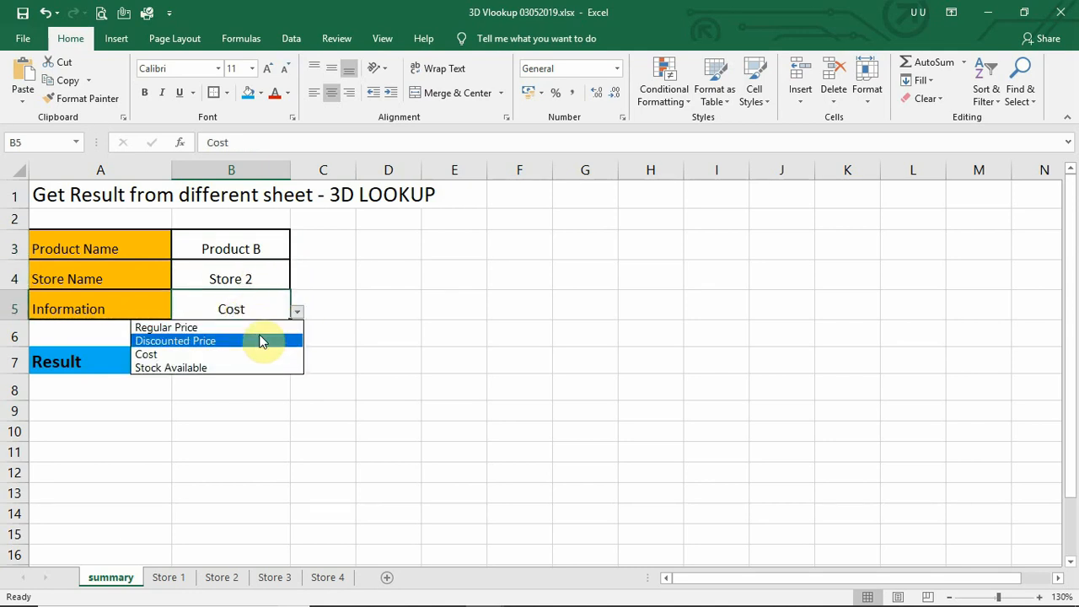
{"action": "left_click", "coordinate": [175, 341]}
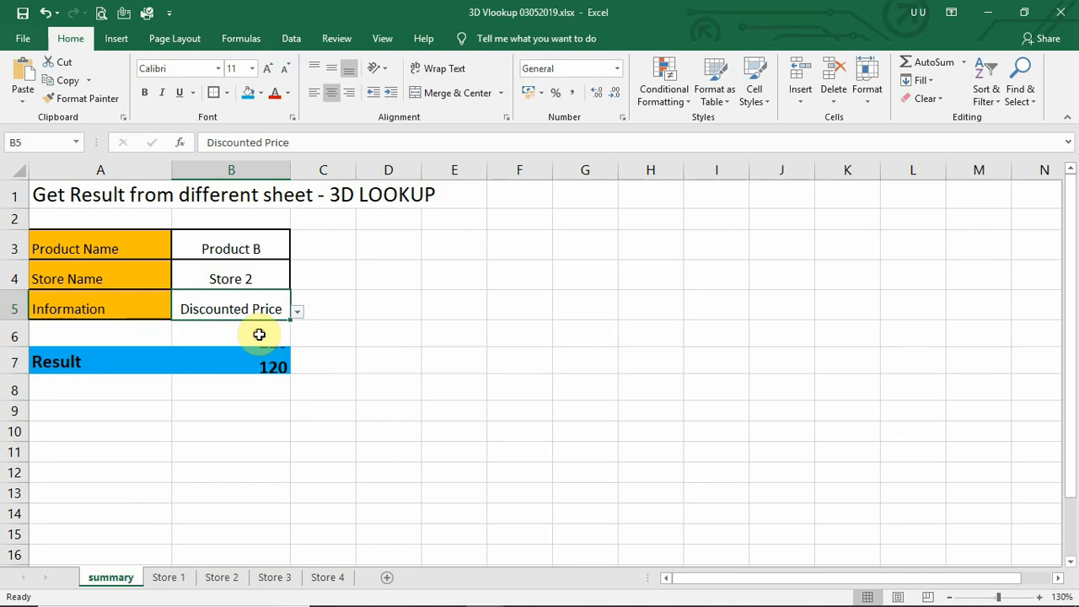
{"action": "left_click", "coordinate": [231, 361]}
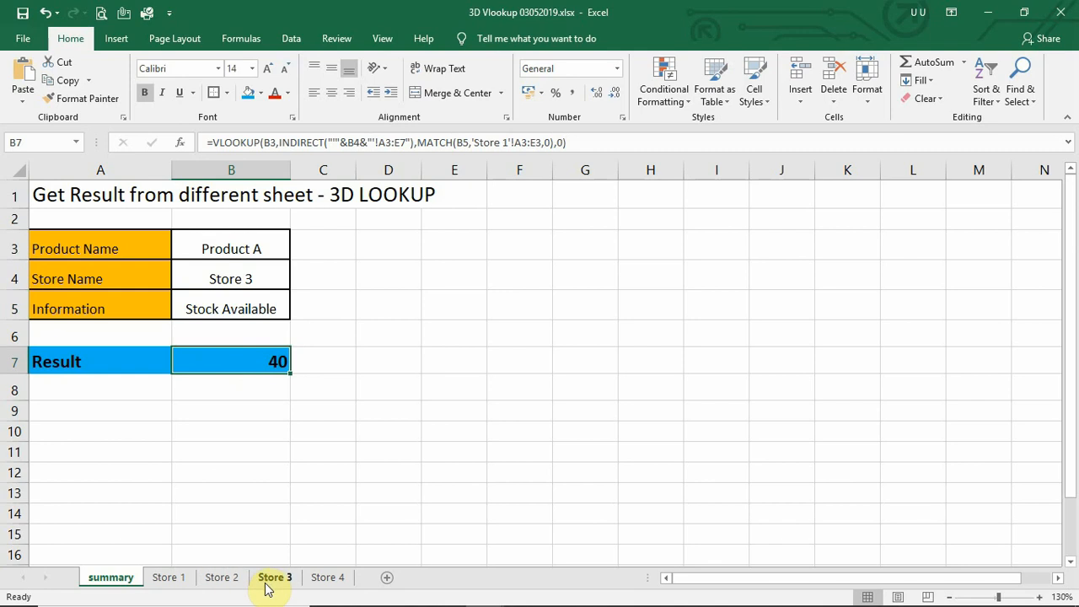
{"action": "mouse_move", "coordinate": [271, 581]}
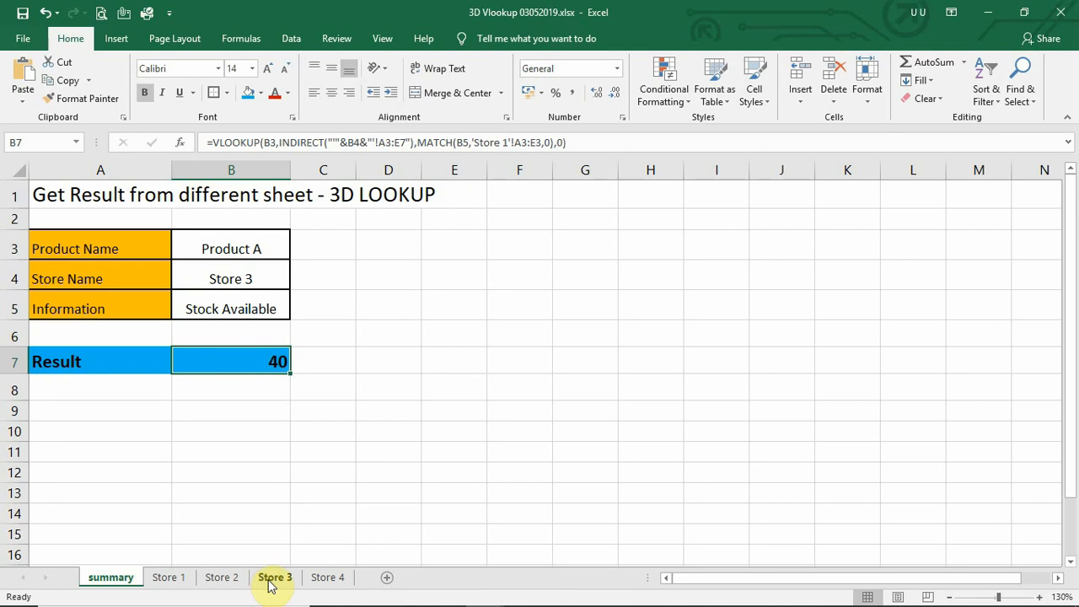
Step: Compare against the Store 3 sheet's figures and return to the summary sheet
{"action": "left_click", "coordinate": [274, 577]}
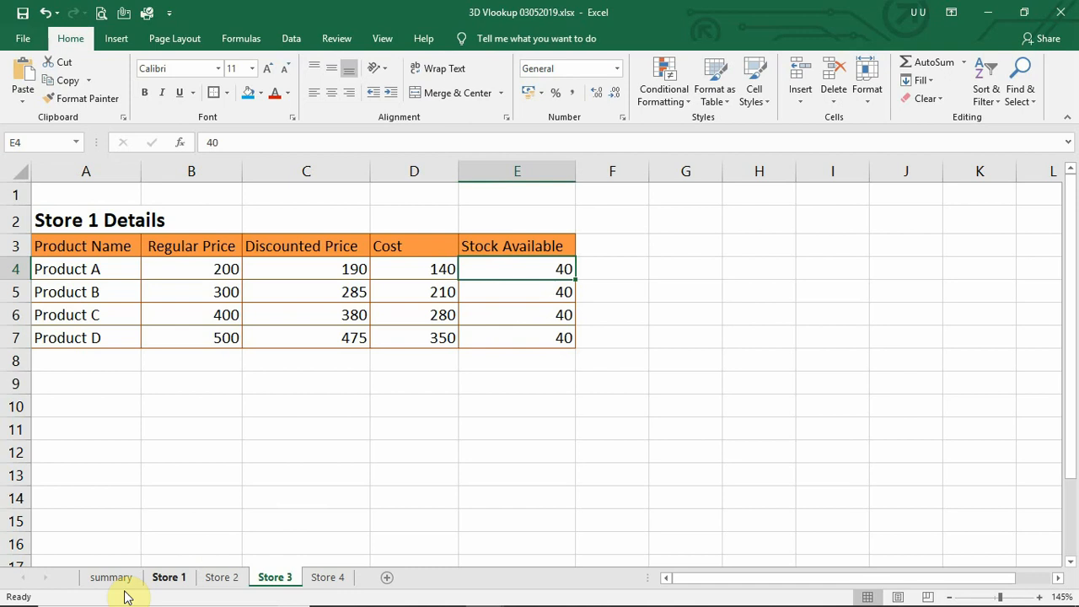
{"action": "left_click", "coordinate": [111, 576]}
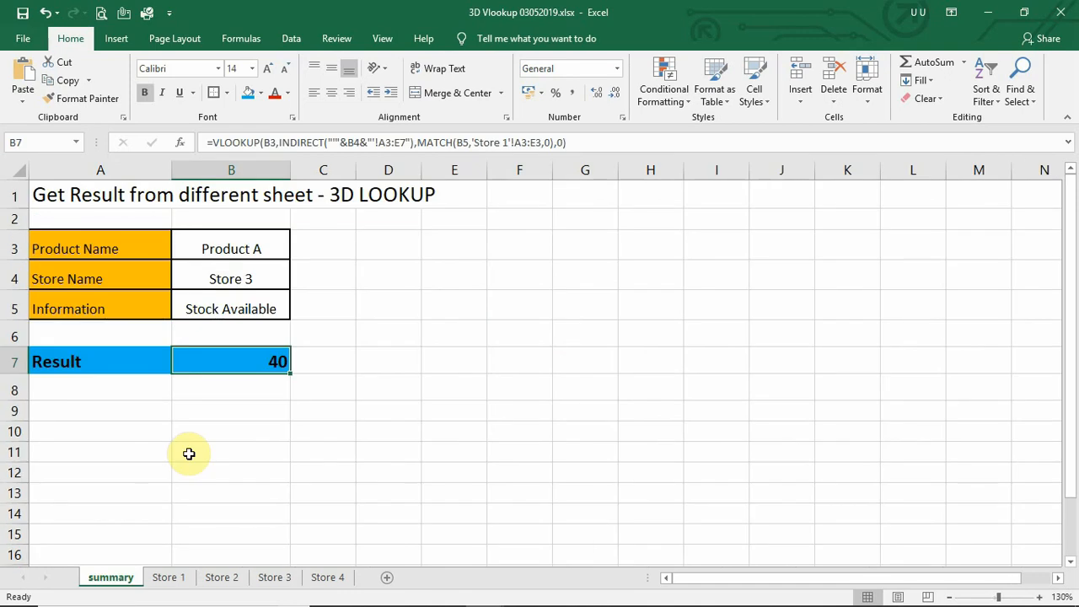
{"action": "mouse_move", "coordinate": [242, 490]}
{"action": "type", "text": "="}
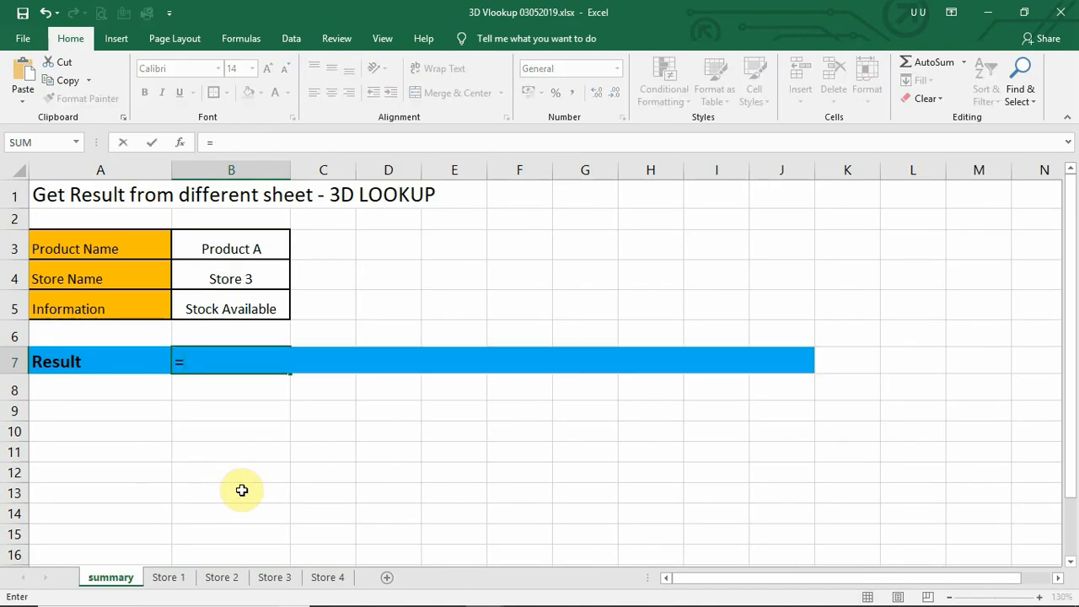
Step: Begin =VLOOKUP( in Result using B3 as lookup value and Store 1's A3:E7 as table
{"action": "type", "text": "vl"}
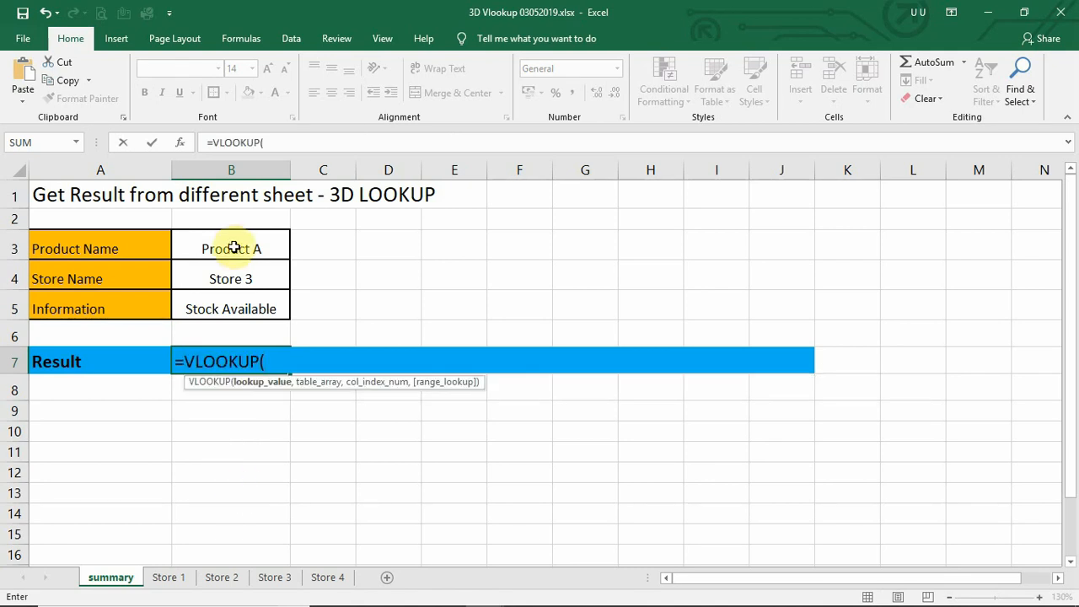
{"action": "left_click", "coordinate": [231, 248]}
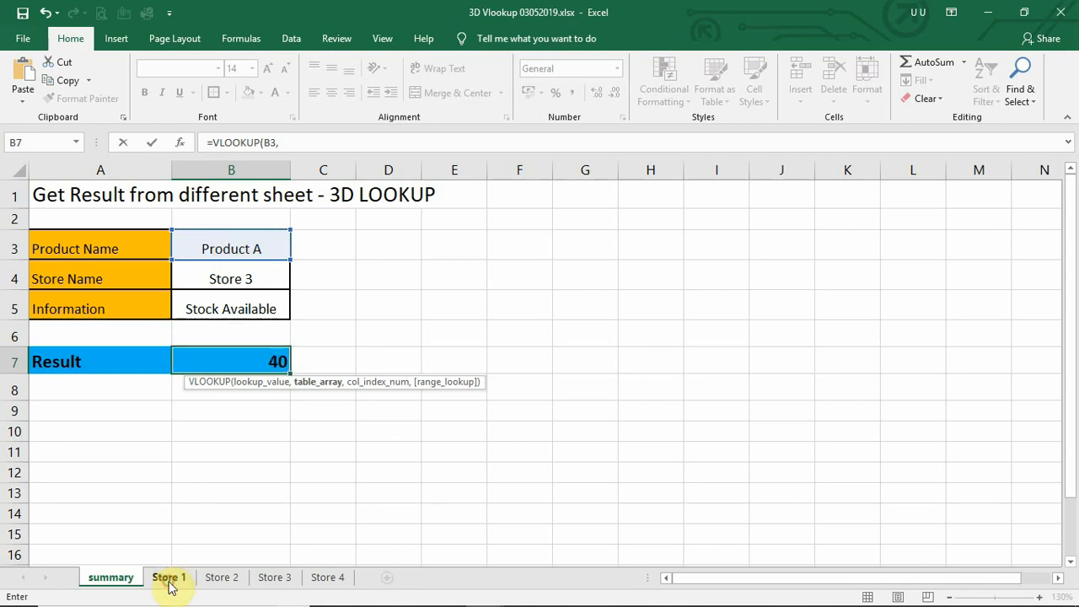
{"action": "left_click", "coordinate": [168, 576]}
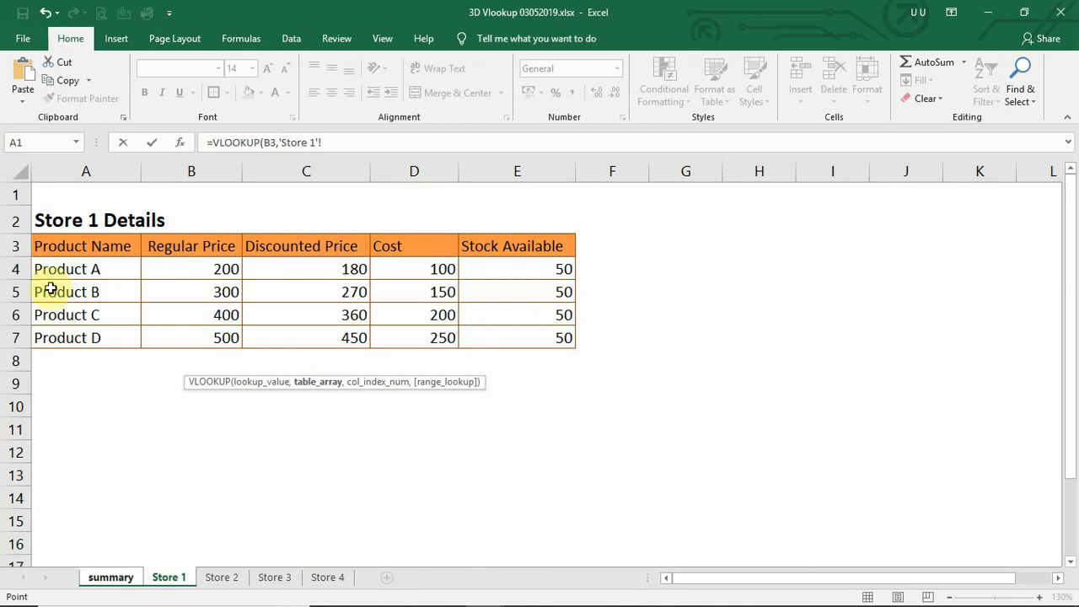
{"action": "left_click", "coordinate": [86, 246]}
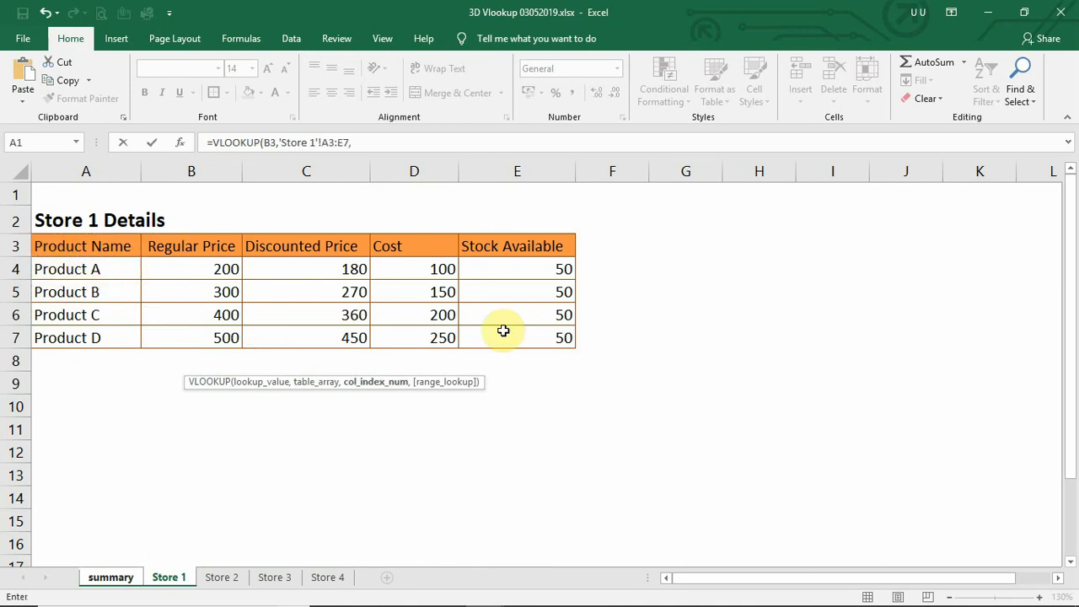
{"action": "left_click", "coordinate": [110, 577]}
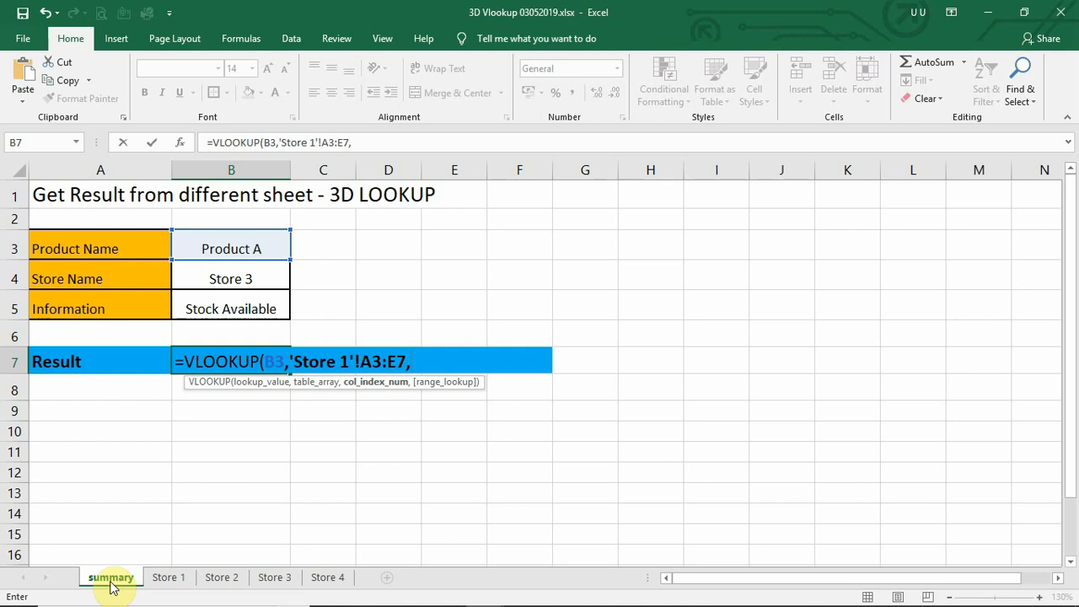
Step: Add MATCH of Information cell B5 against Store 1's header row A3:E3 as the column index
{"action": "type", "text": "match("}
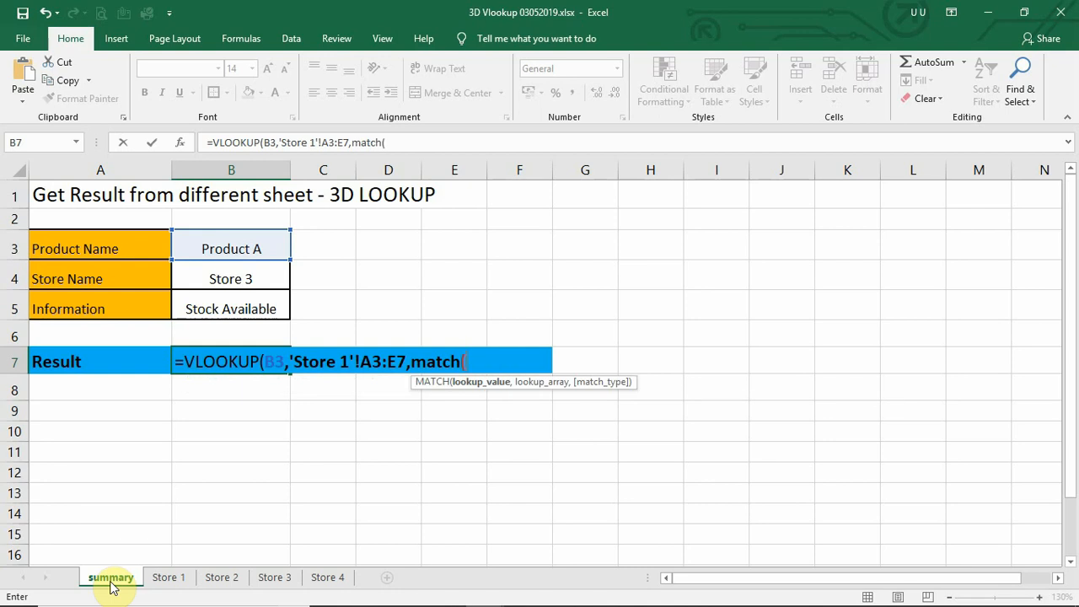
{"action": "mouse_move", "coordinate": [90, 308]}
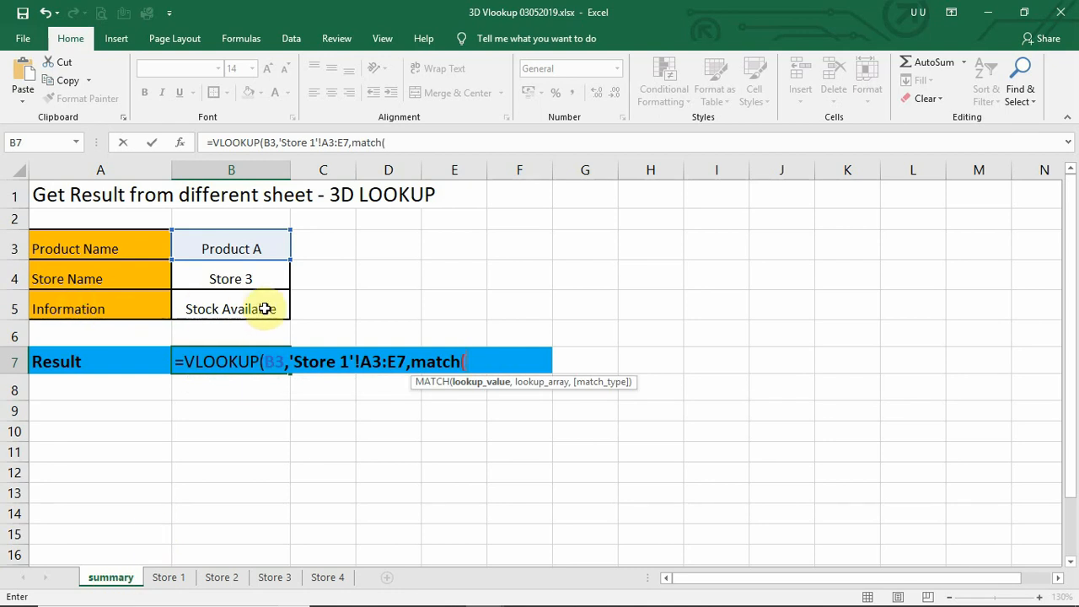
{"action": "left_click", "coordinate": [230, 308]}
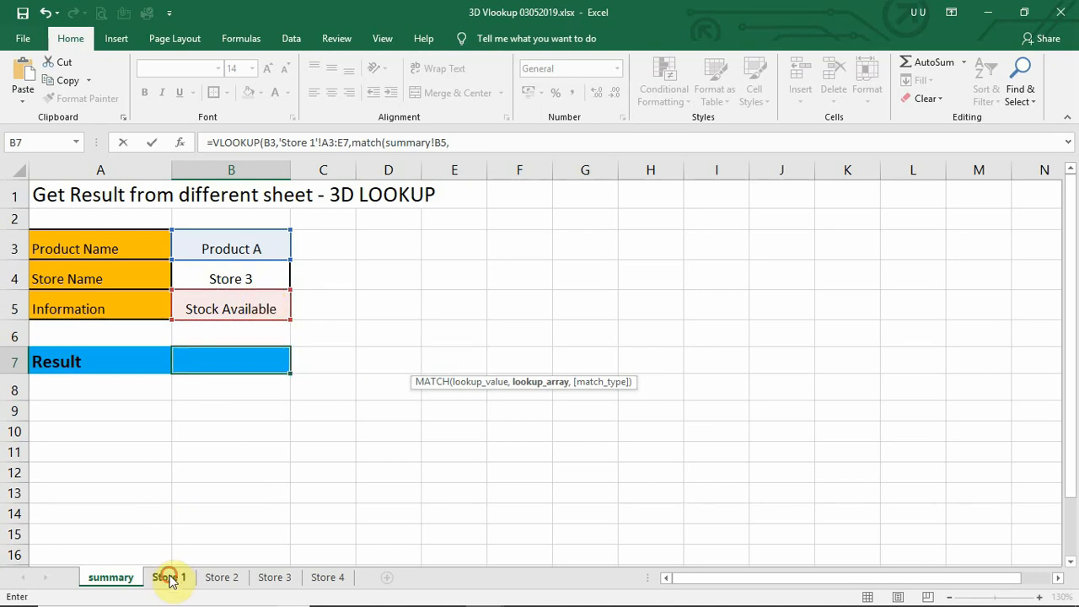
{"action": "left_click", "coordinate": [169, 576]}
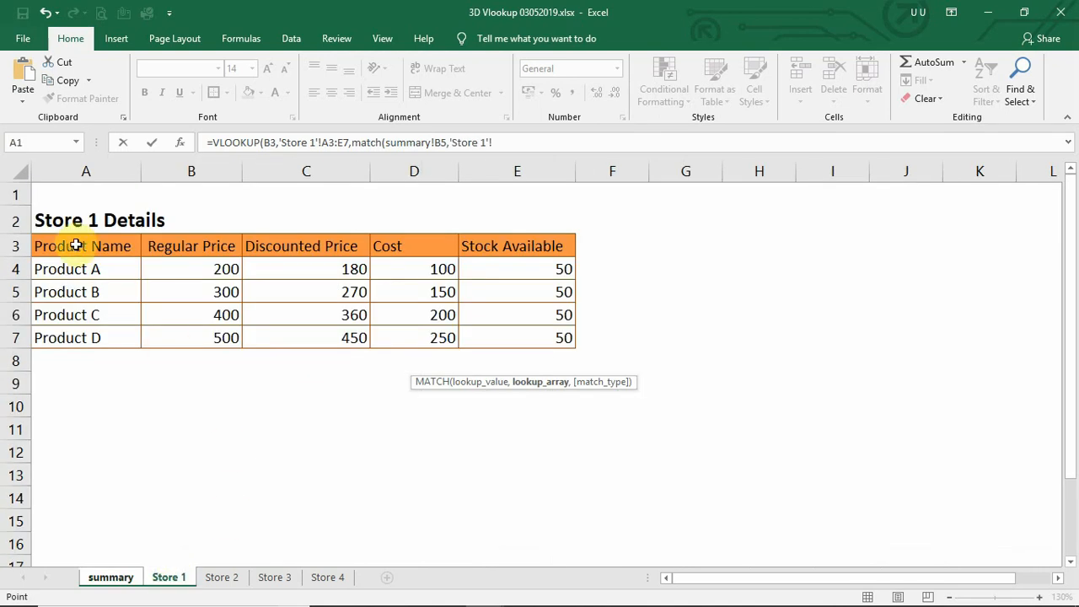
{"action": "left_click_drag", "start_coordinate": [76, 245], "coordinate": [278, 245]}
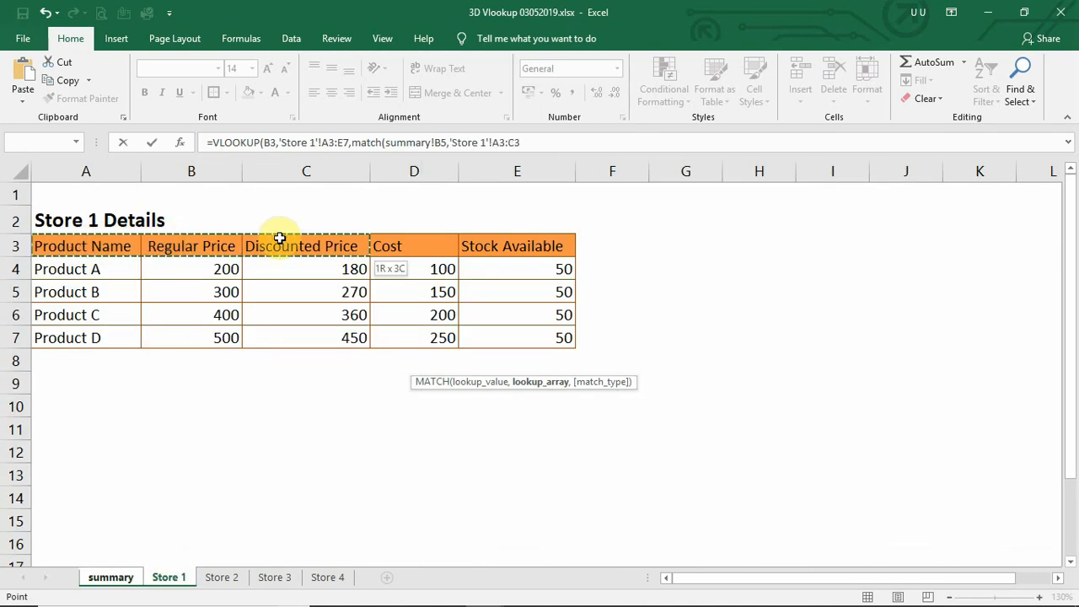
{"action": "left_click_drag", "start_coordinate": [306, 245], "coordinate": [516, 245]}
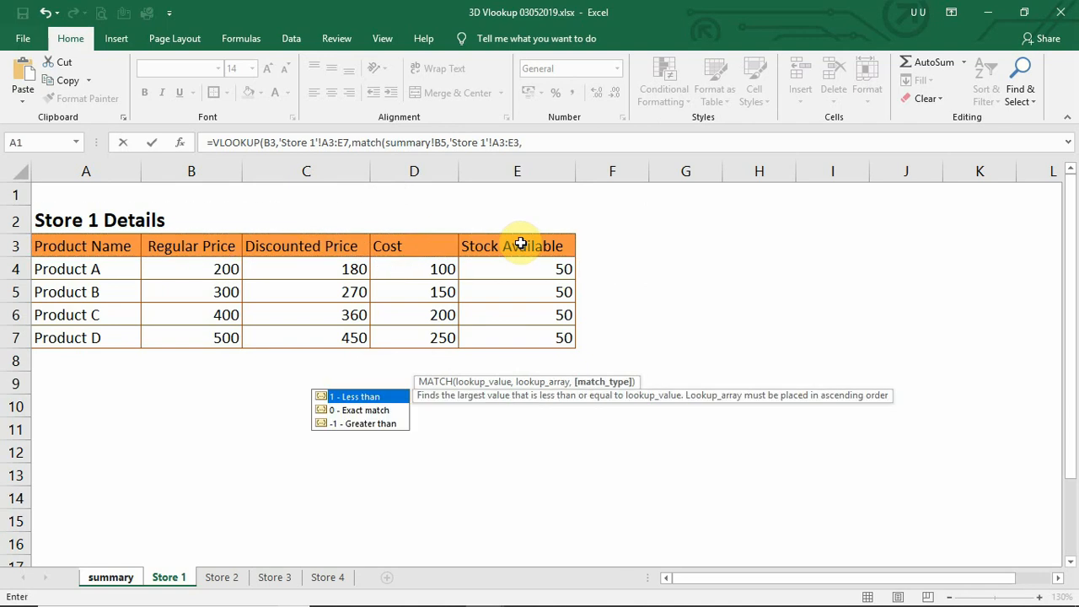
Step: Close MATCH and VLOOKUP with exact-match 0 arguments and commit the formula returning 50
{"action": "type", "text": "0)"}
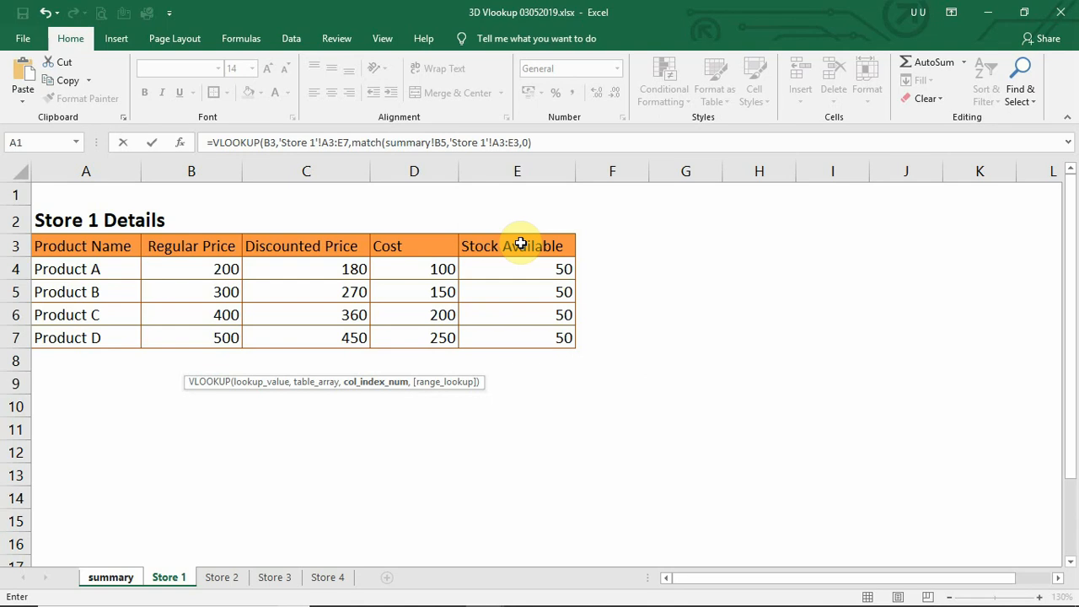
{"action": "type", "text": ","}
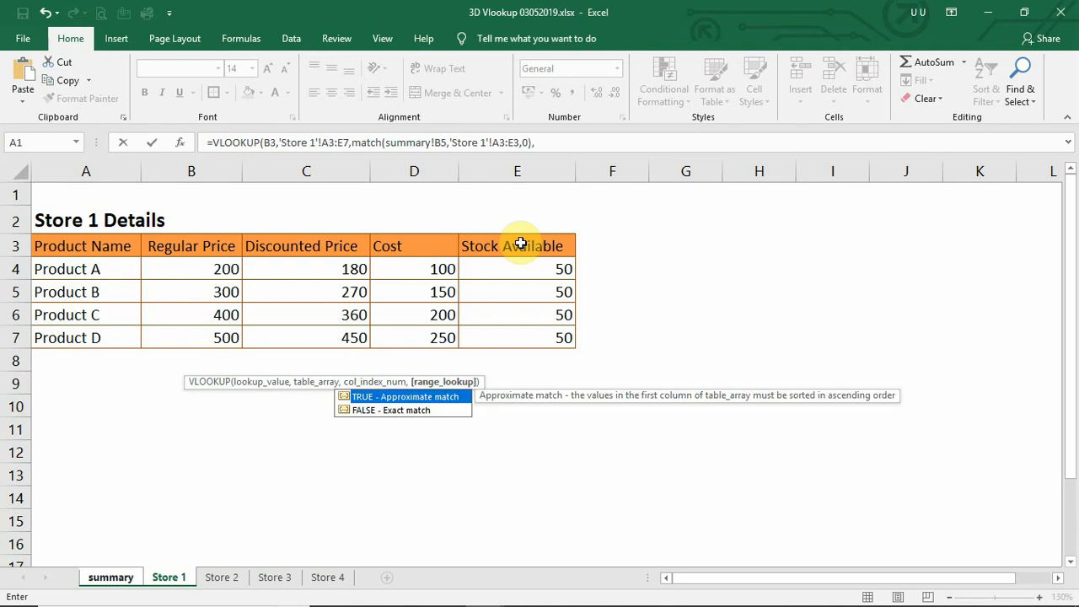
{"action": "type", "text": "0)"}
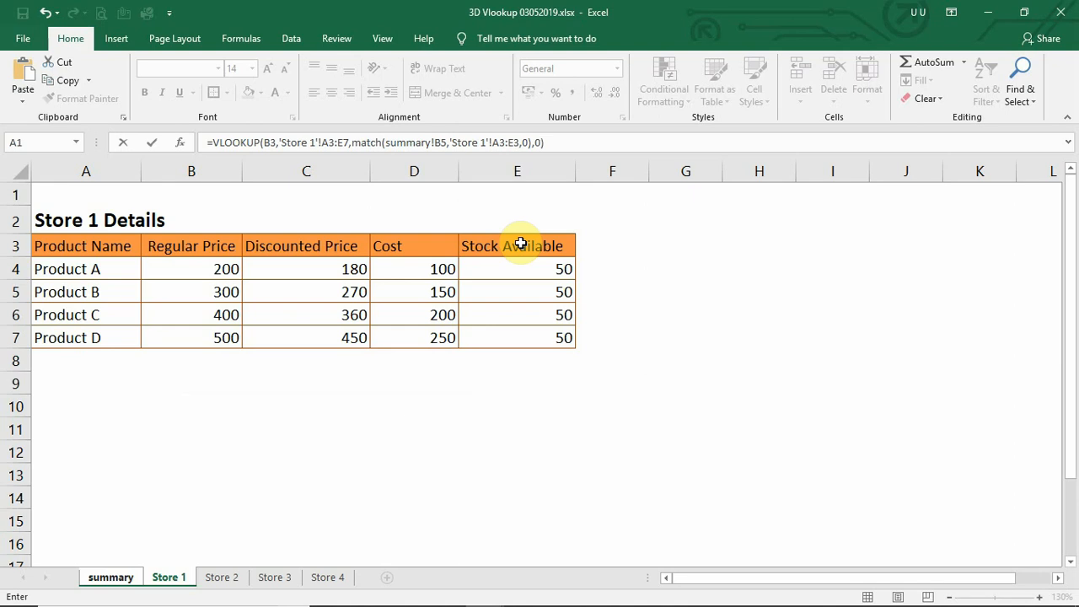
{"action": "left_click", "coordinate": [110, 576]}
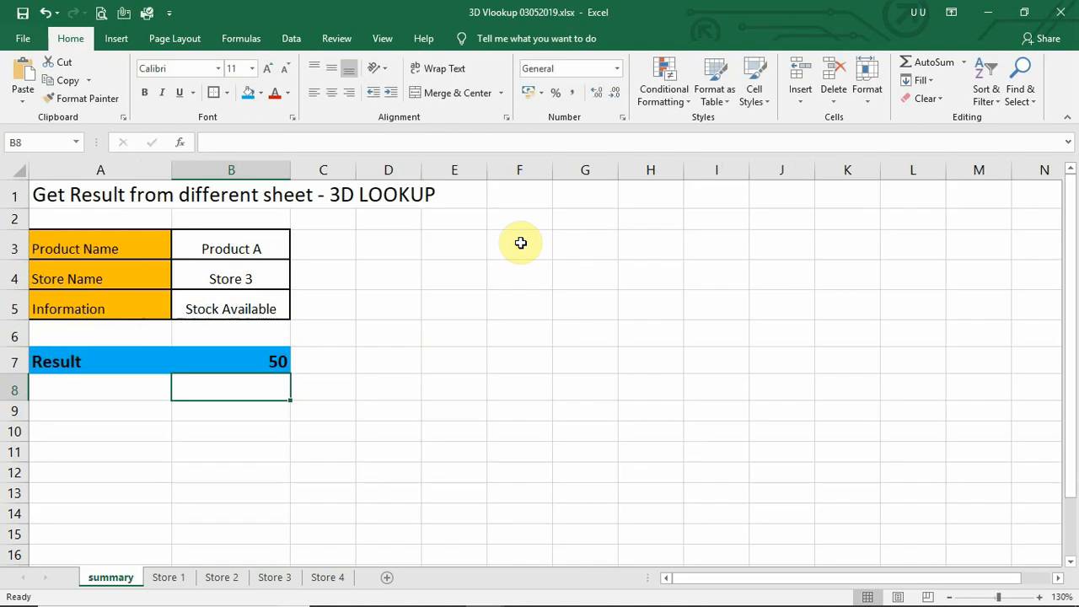
{"action": "left_click", "coordinate": [231, 361]}
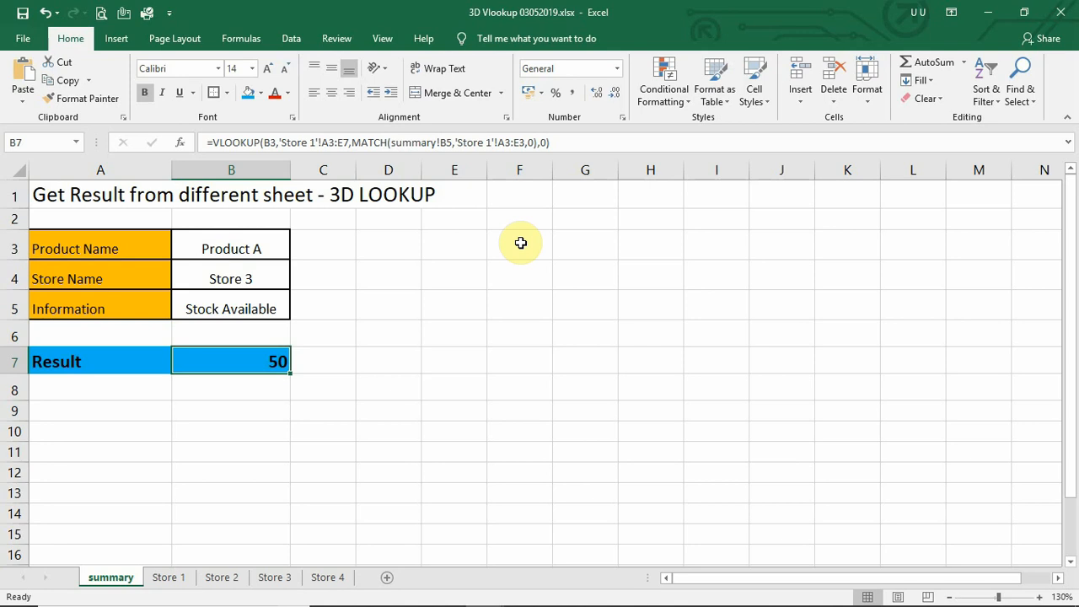
{"action": "mouse_move", "coordinate": [335, 407]}
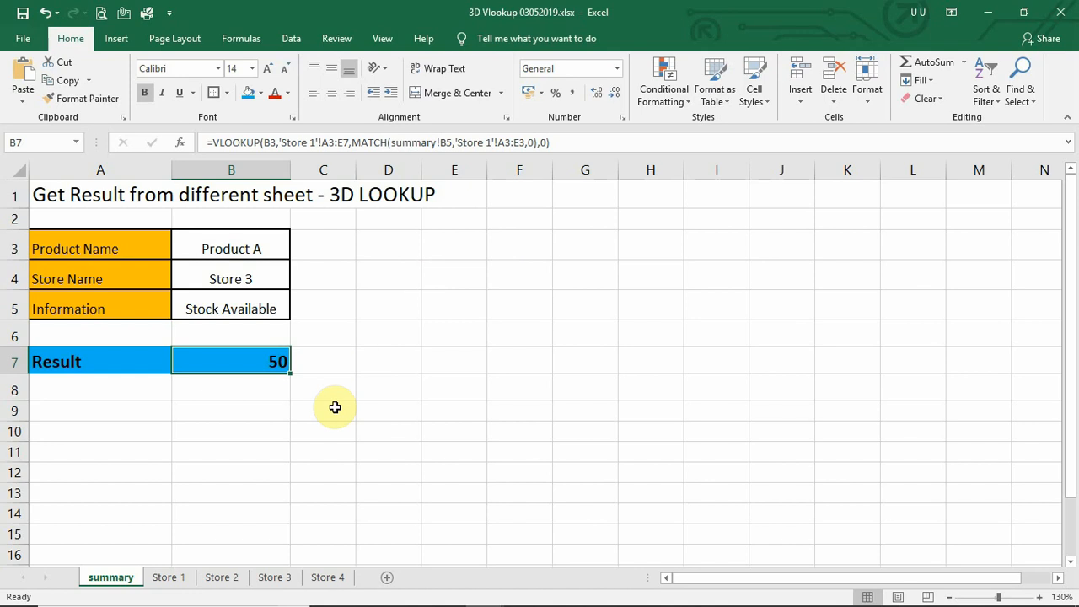
{"action": "mouse_move", "coordinate": [242, 279]}
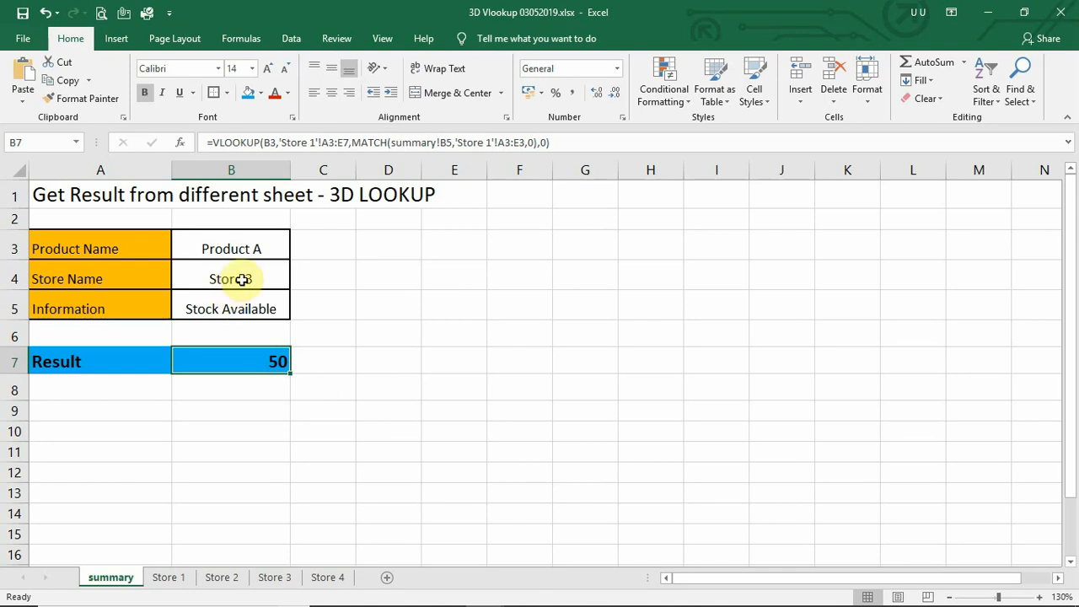
{"action": "left_click", "coordinate": [231, 279]}
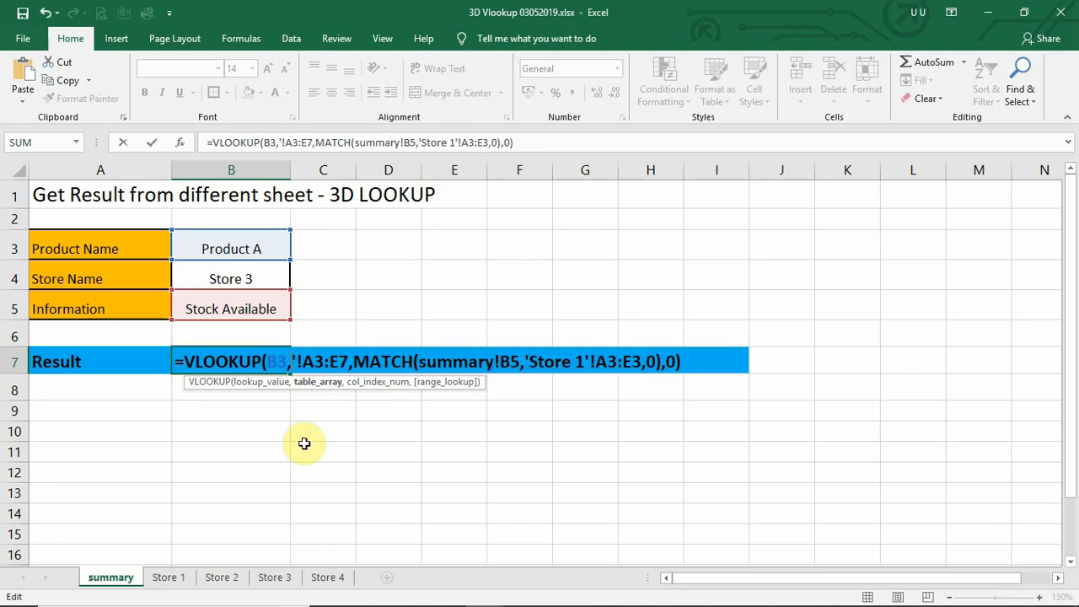
Step: Replace the fixed Store 1 table with INDIRECT("'"&B4&"'!A3:E7") built from the Store Name cell
{"action": "type", "text": "indire"}
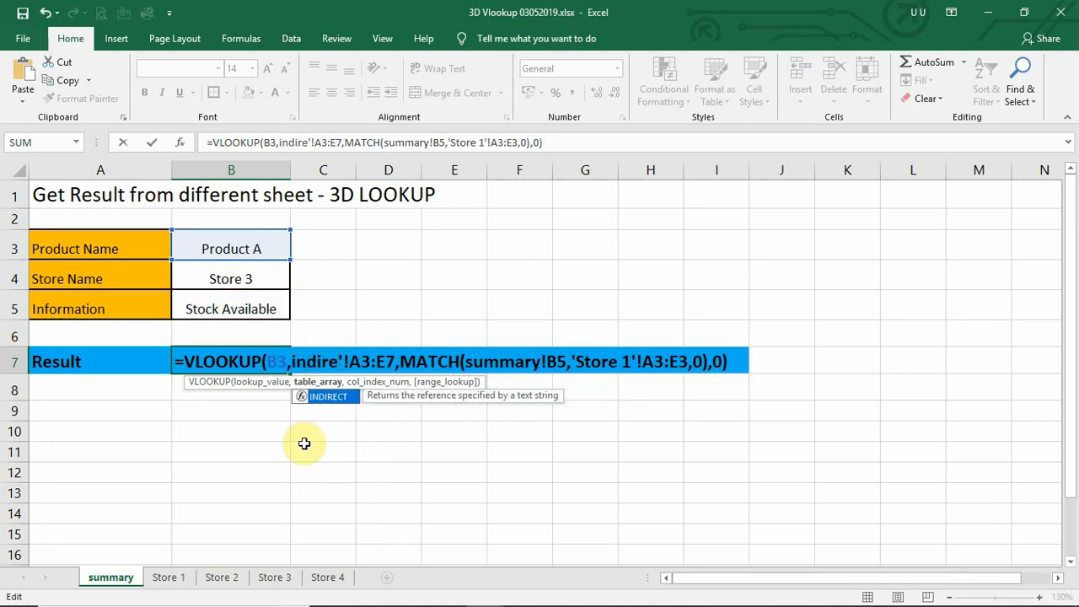
{"action": "type", "text": "ct("}
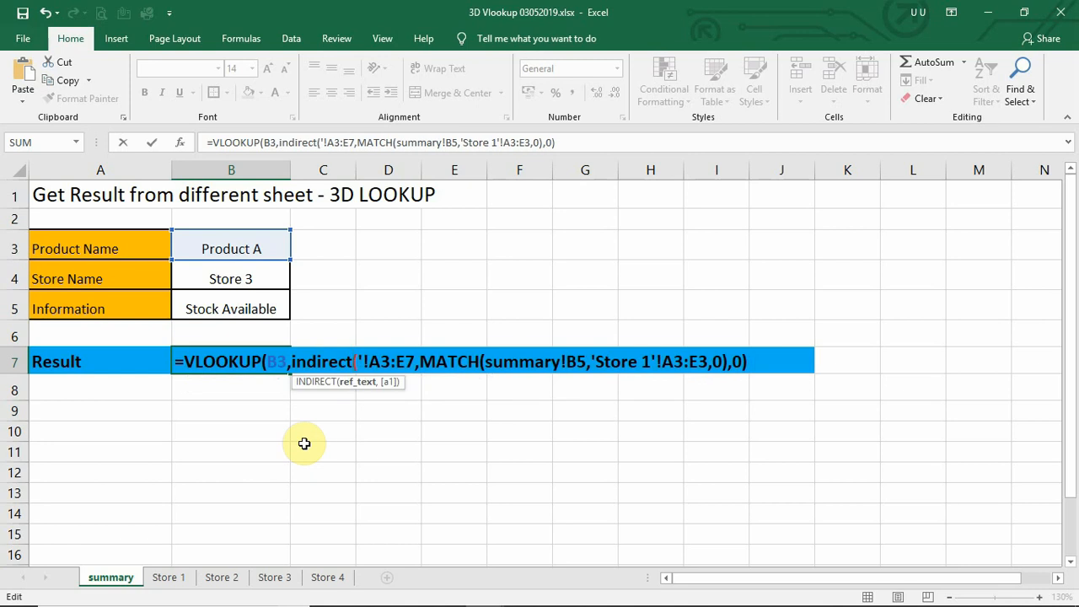
{"action": "type", "text": "\""}
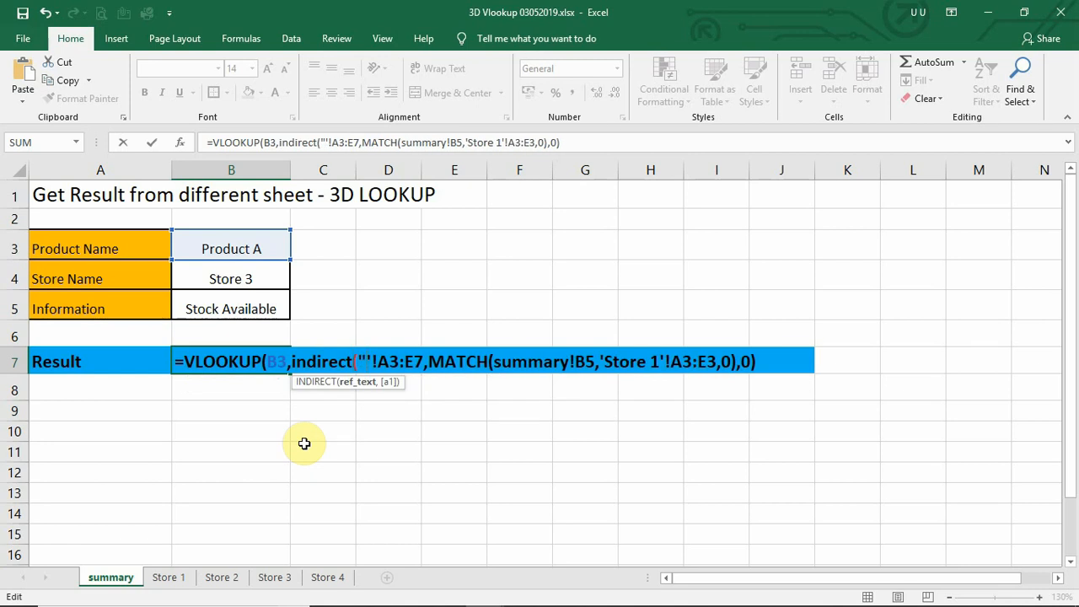
{"action": "type", "text": "&'"}
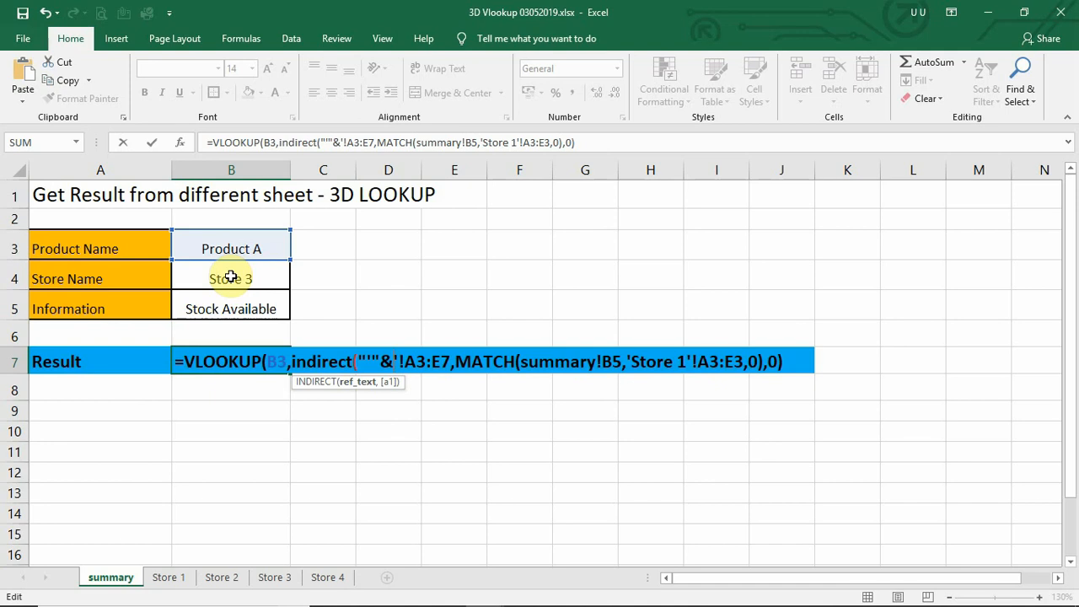
{"action": "left_click", "coordinate": [230, 278]}
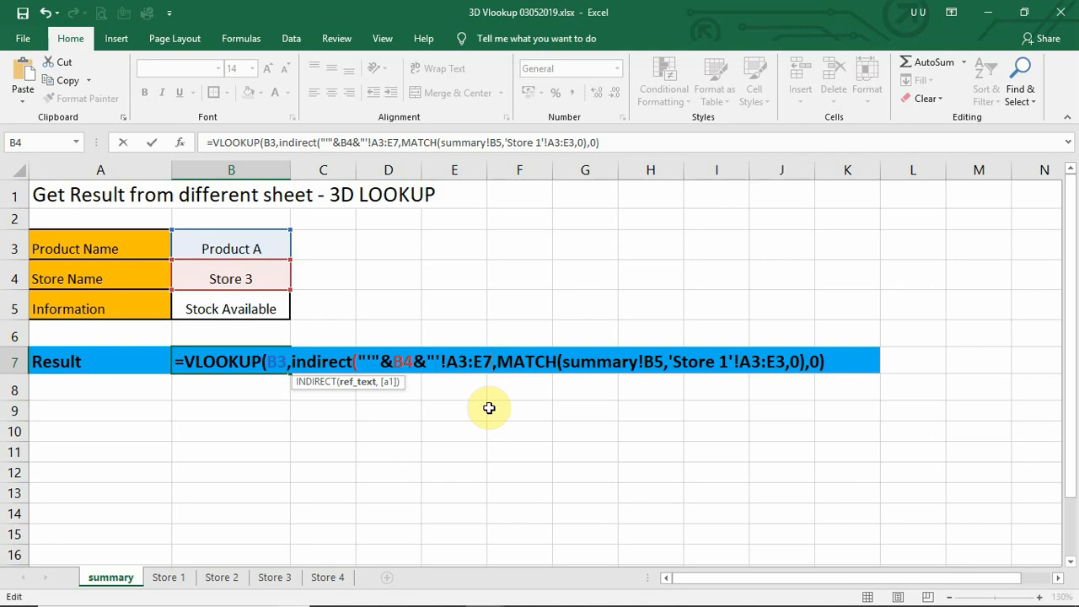
{"action": "mouse_move", "coordinate": [495, 452]}
{"action": "type", "text": "\""}
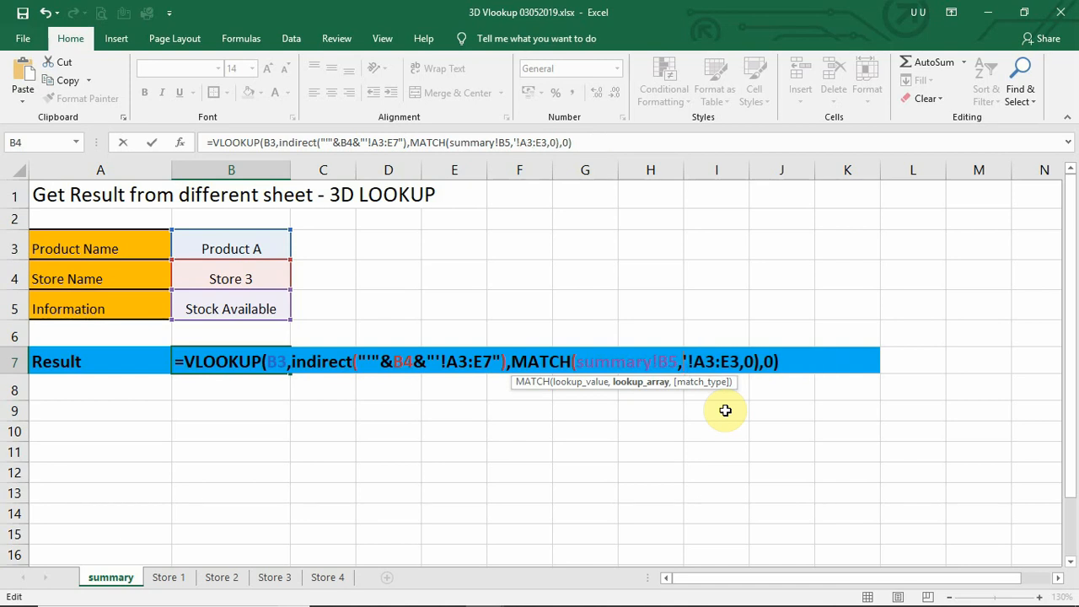
Step: Wrap MATCH's header range in INDIRECT on B4 too, so Result returns 40 for Store 3
{"action": "type", "text": "indre"}
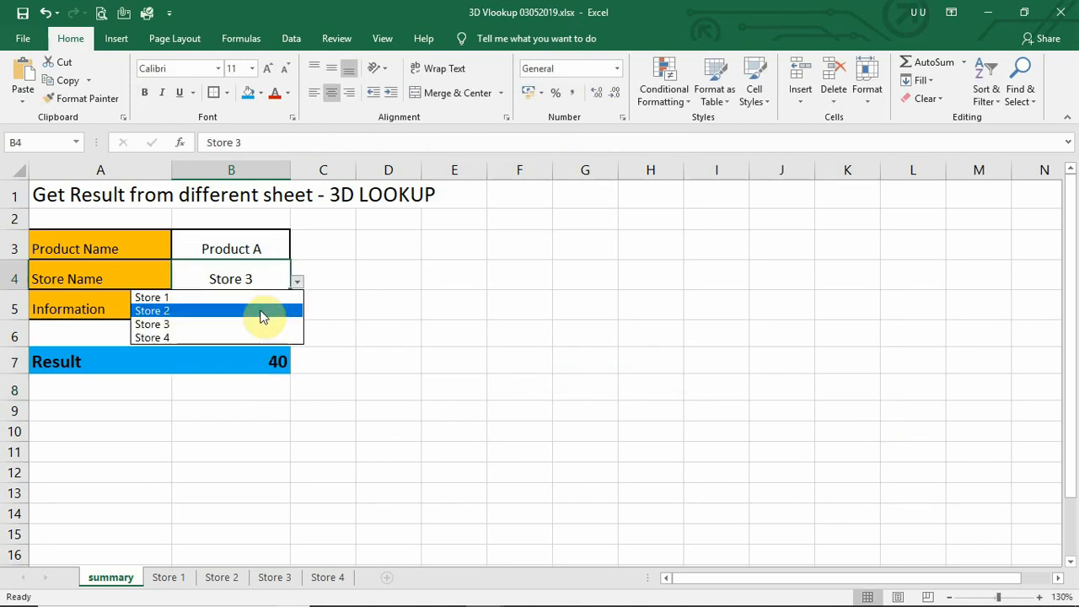
Step: Pick Store 2 so Result shows 100, compare with the Store 3 sheet, and return to summary
{"action": "left_click", "coordinate": [152, 310]}
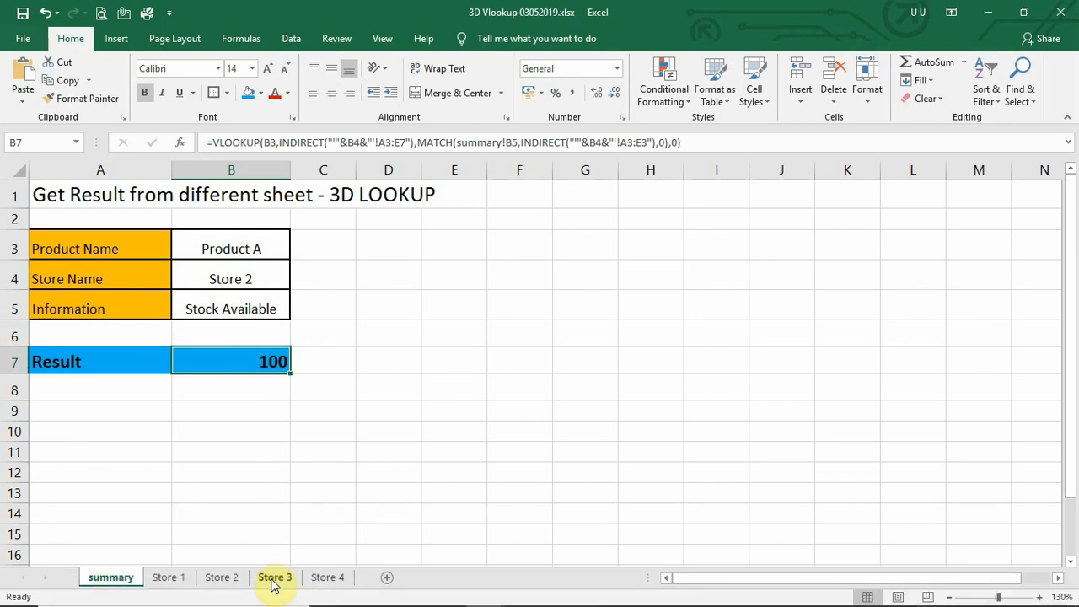
{"action": "left_click", "coordinate": [274, 577]}
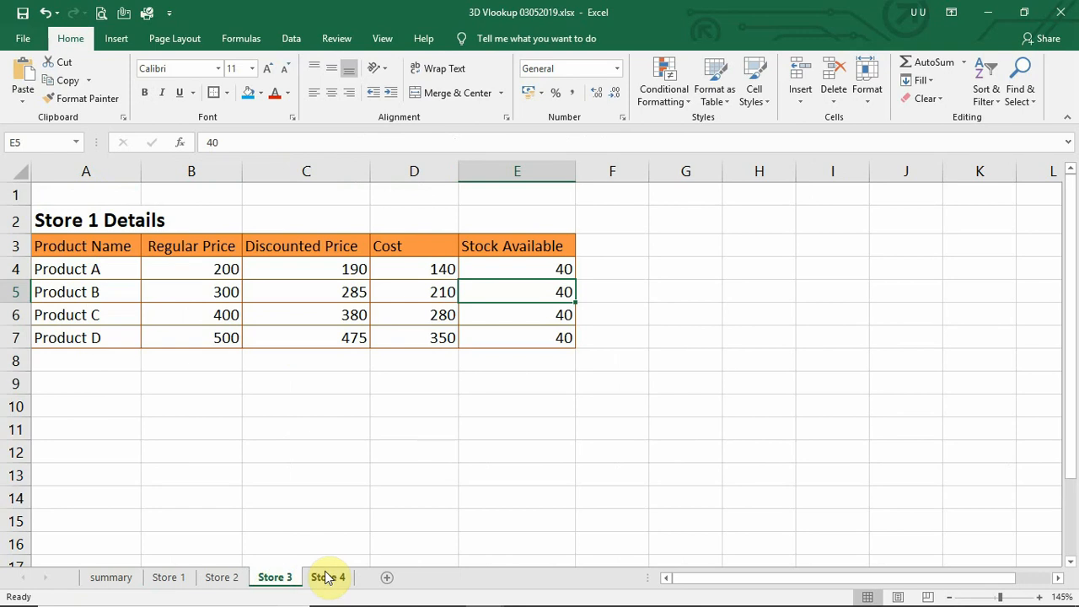
{"action": "left_click", "coordinate": [111, 577]}
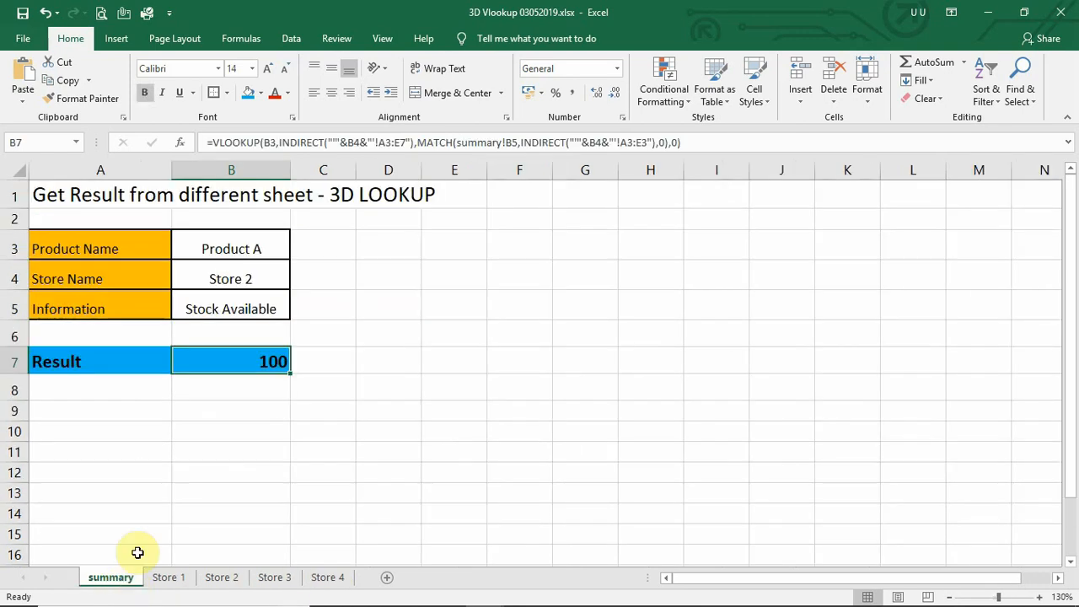
{"action": "mouse_move", "coordinate": [200, 435]}
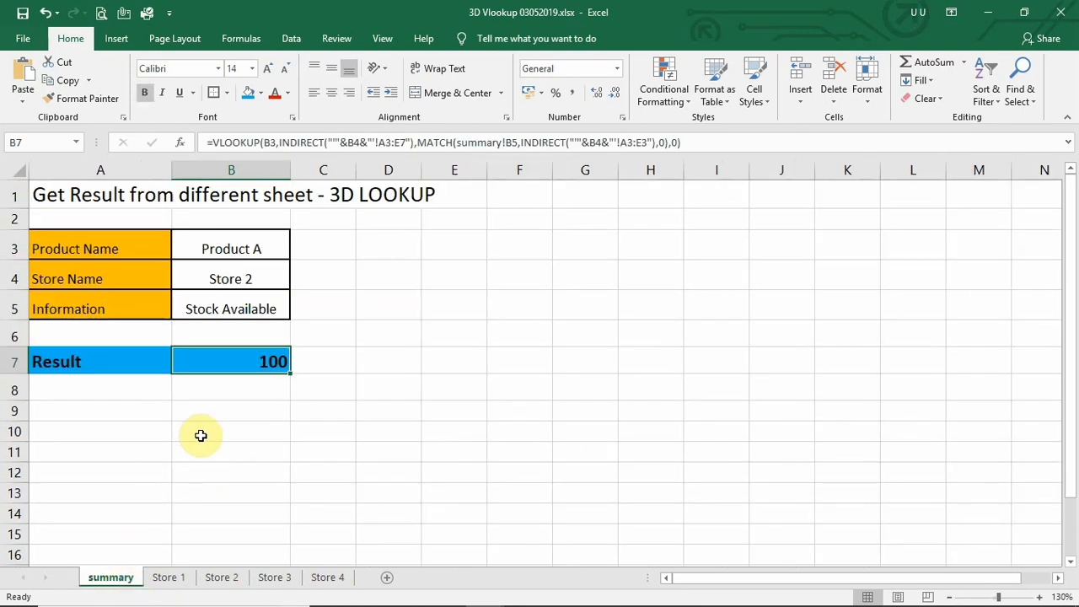